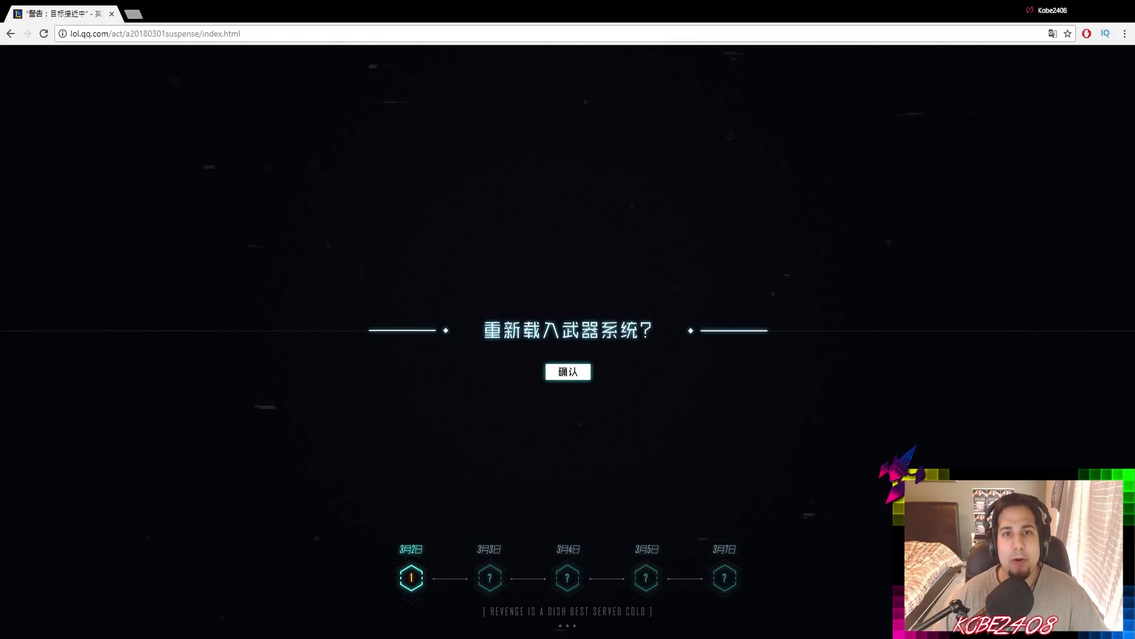
Bring the Royal Arms exosuit loader log to the front in Notepad and deselect its text
{"action": "left_click", "coordinate": [568, 372]}
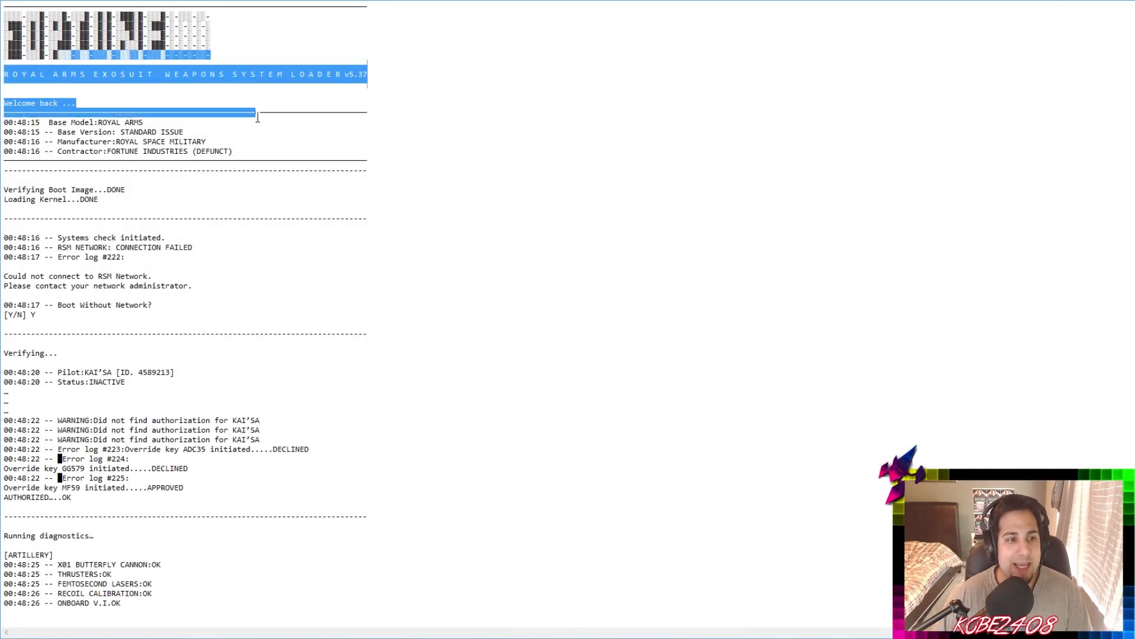
{"action": "left_click", "coordinate": [438, 255]}
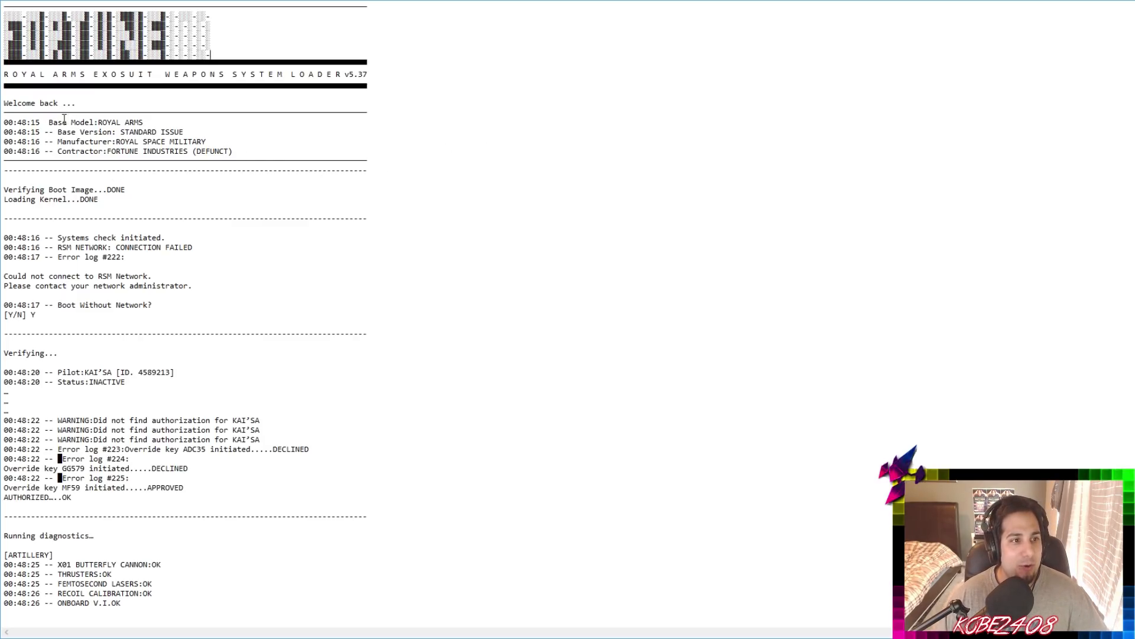
{"action": "mouse_move", "coordinate": [65, 144]}
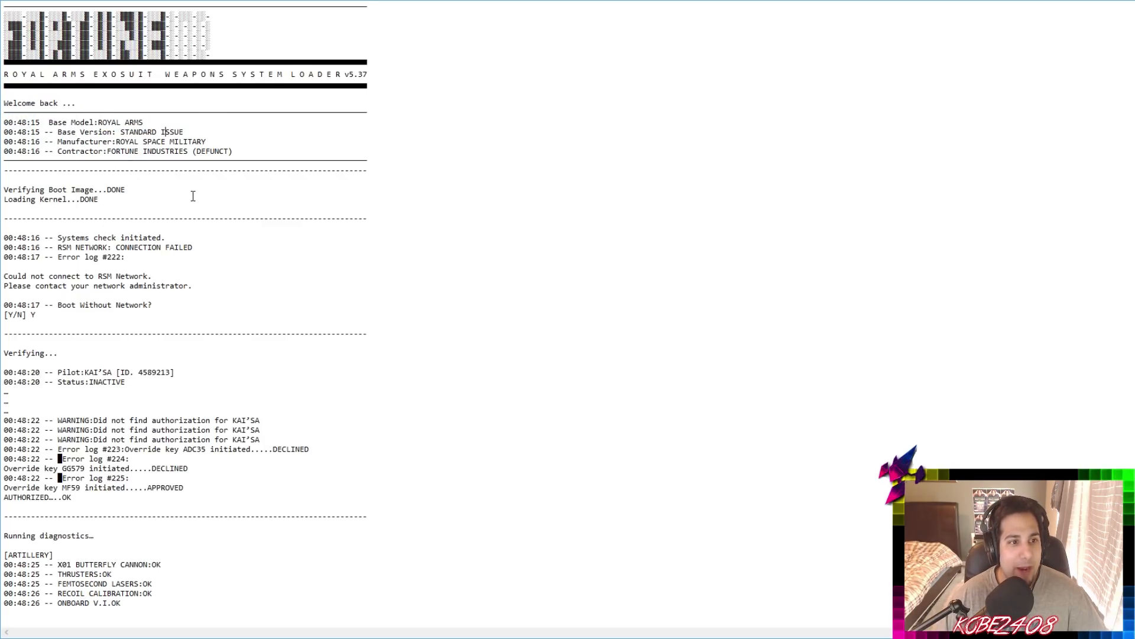
Scroll the loader log down to the RSM Bounty Network wanted listing
{"action": "scroll", "scroll_direction": "down", "scroll_amount": 3}
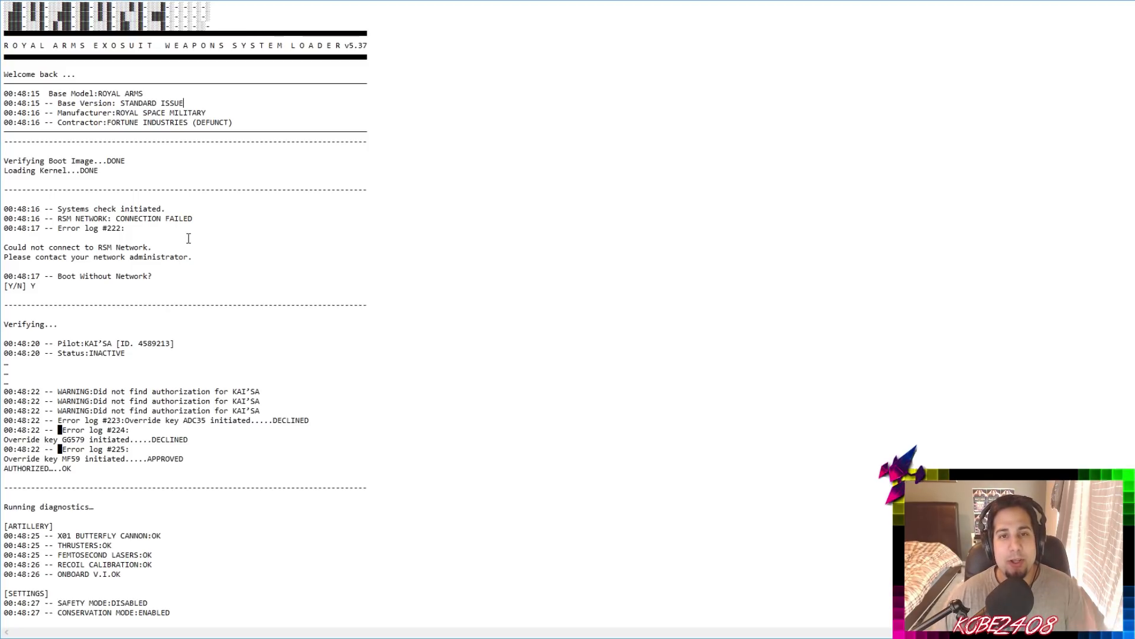
{"action": "mouse_move", "coordinate": [226, 217]}
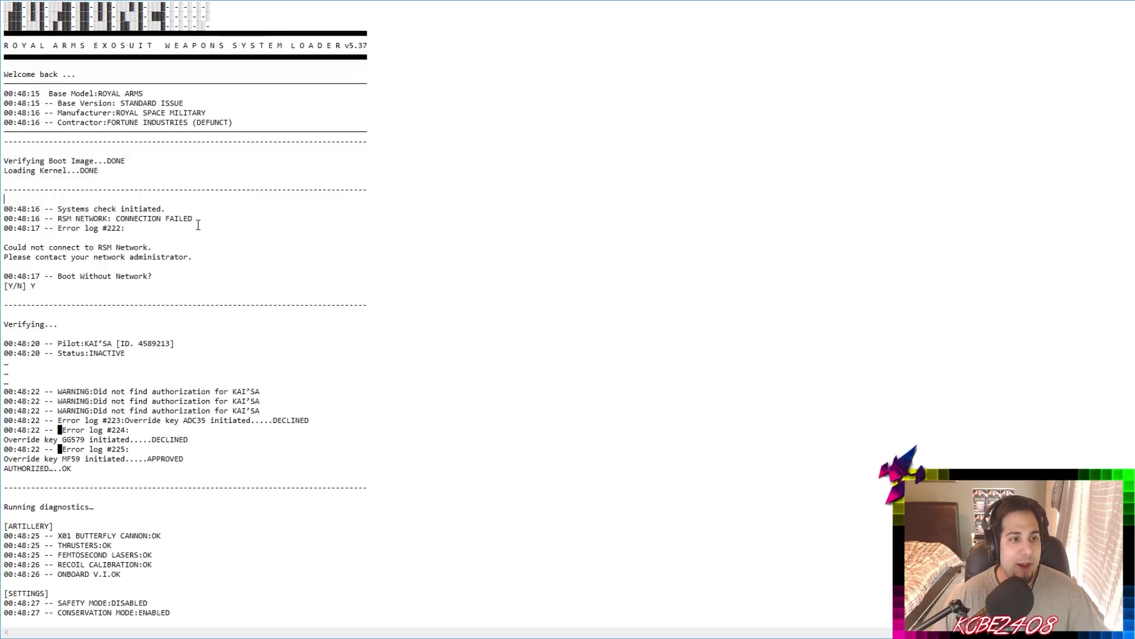
{"action": "scroll", "scroll_direction": "down", "scroll_amount": 3}
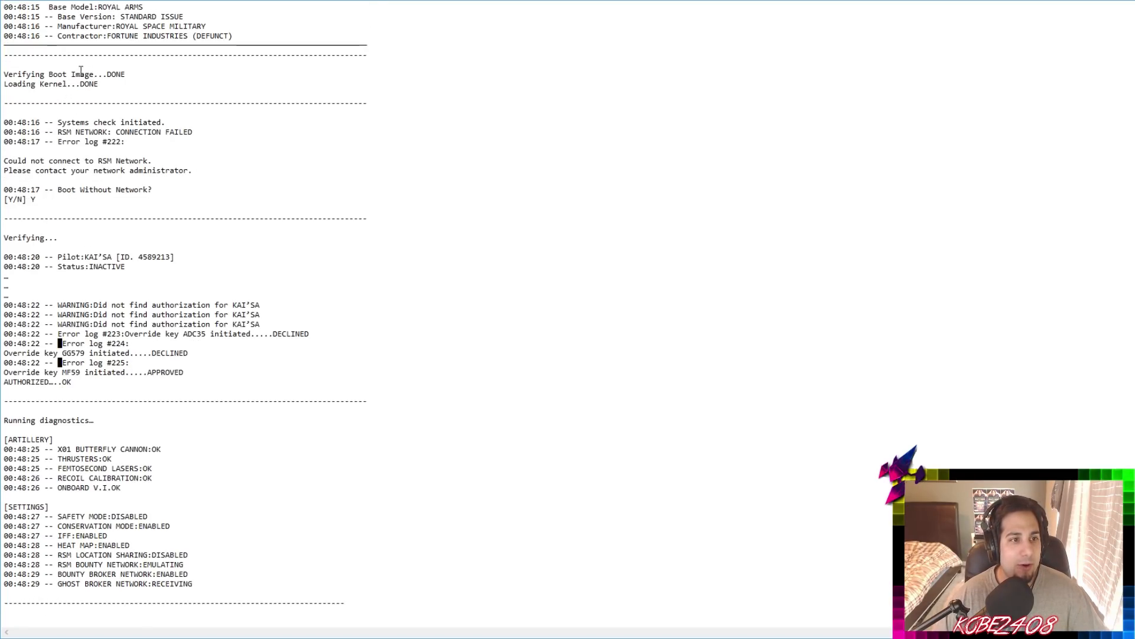
{"action": "scroll", "scroll_direction": "down", "scroll_amount": 3}
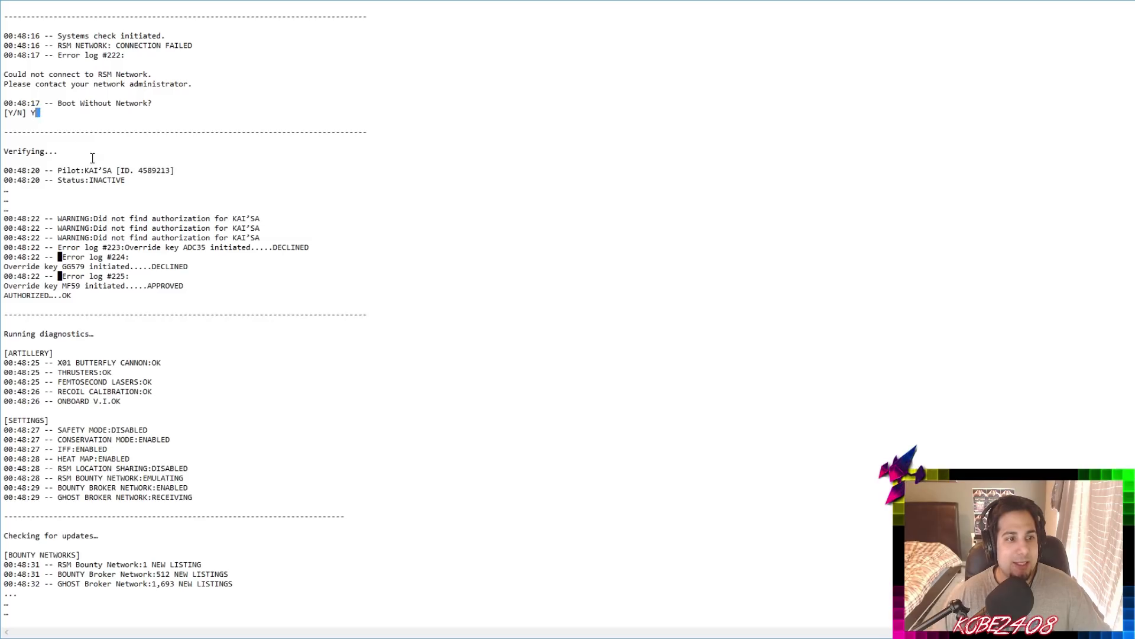
{"action": "scroll", "scroll_direction": "down", "scroll_amount": 3}
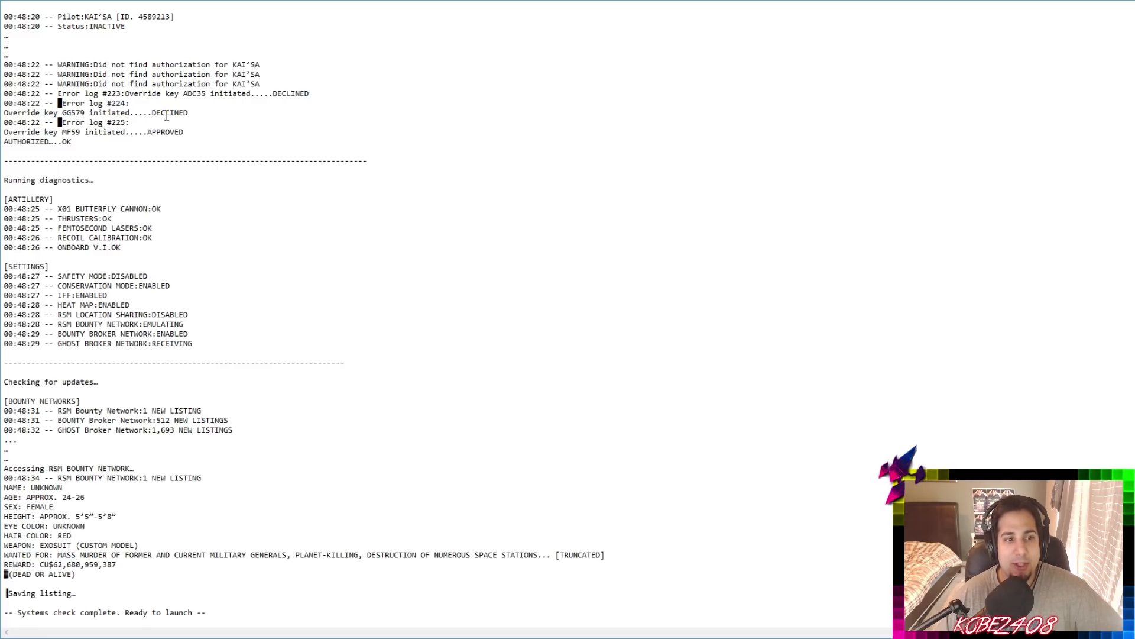
{"action": "double_click", "coordinate": [157, 112]}
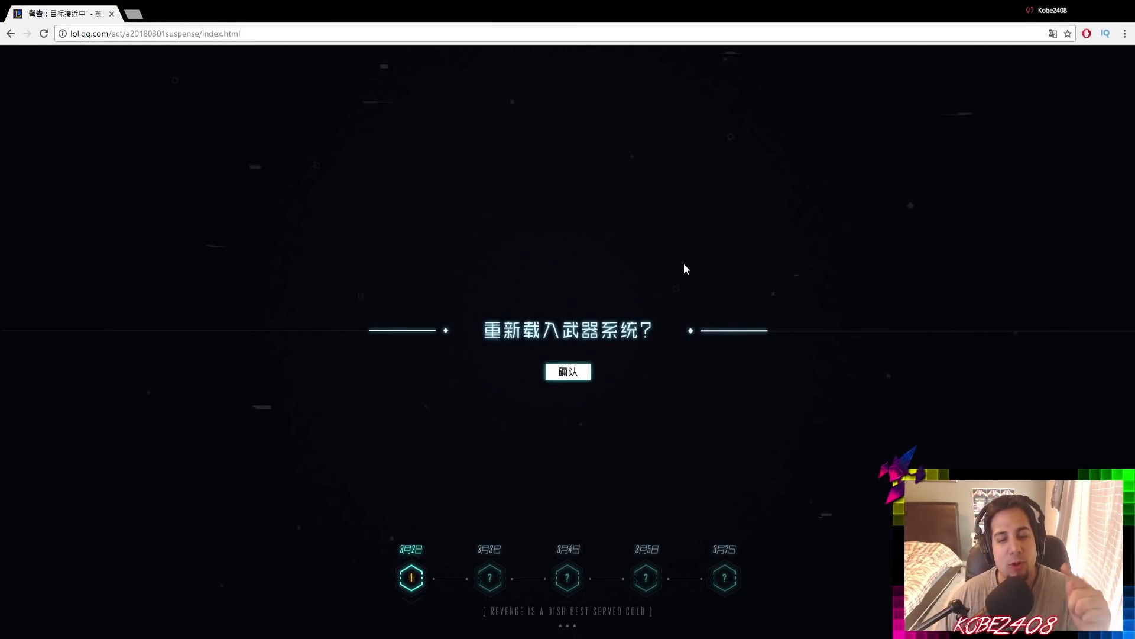
{"action": "mouse_move", "coordinate": [568, 372]}
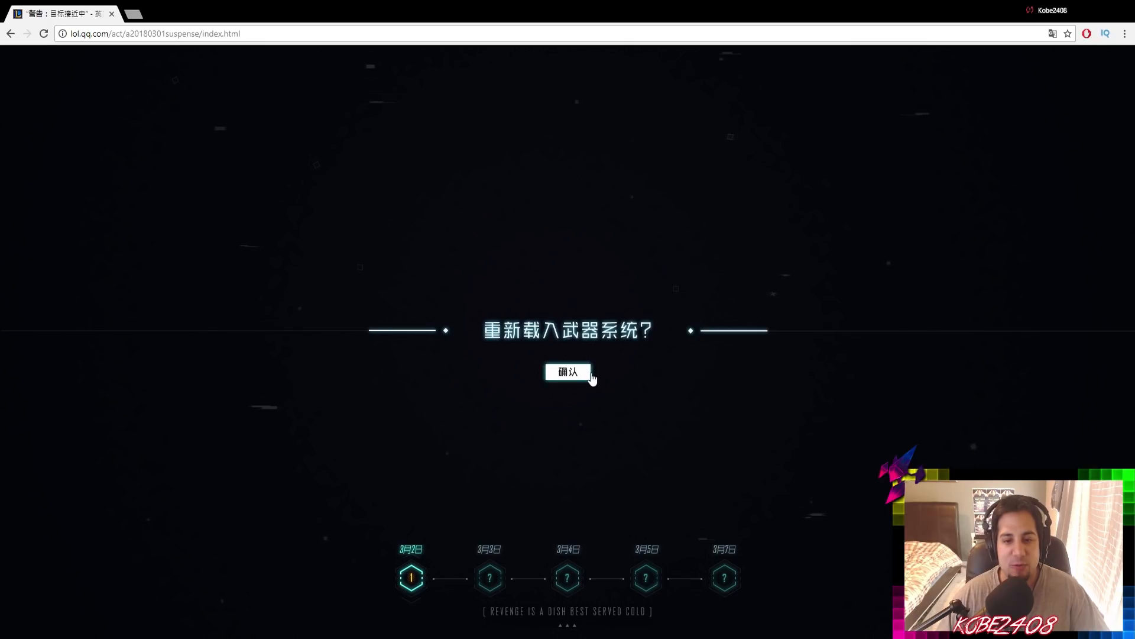
Confirm the weapons system reload with 确认 so the boot log plays
{"action": "left_click", "coordinate": [567, 371]}
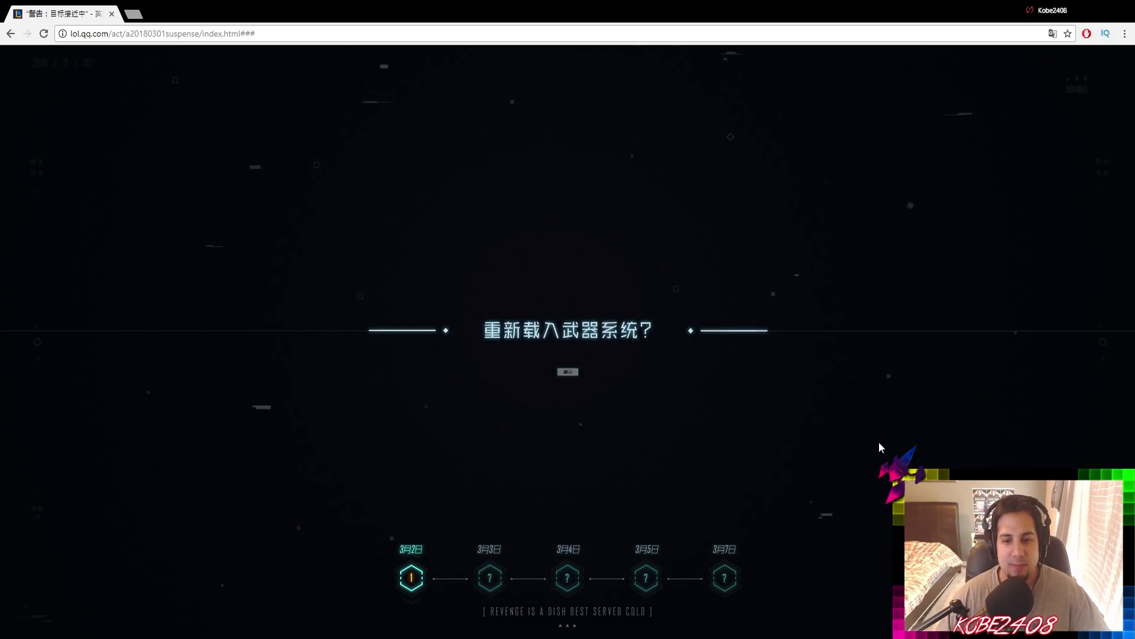
{"action": "left_click", "coordinate": [568, 371]}
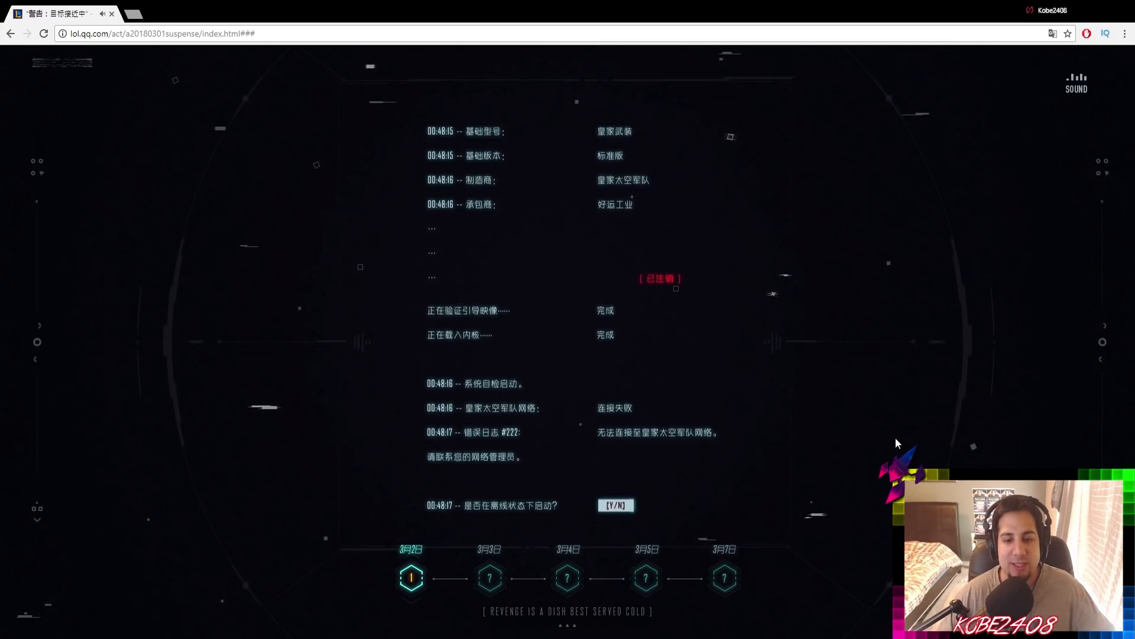
{"action": "left_click", "coordinate": [615, 505]}
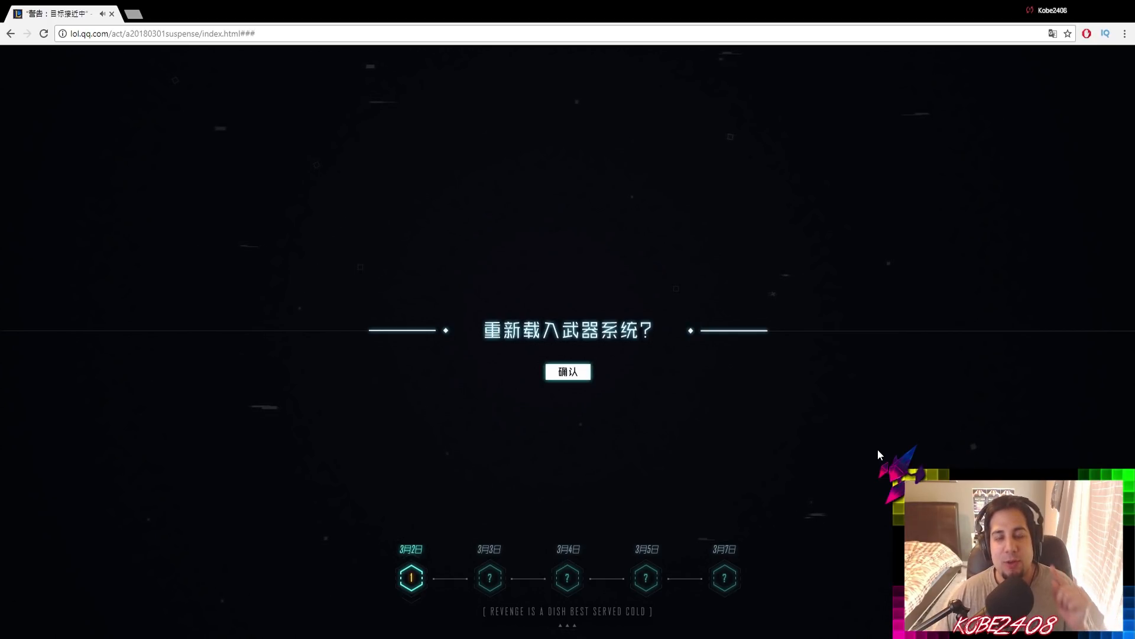
{"action": "mouse_move", "coordinate": [465, 566]}
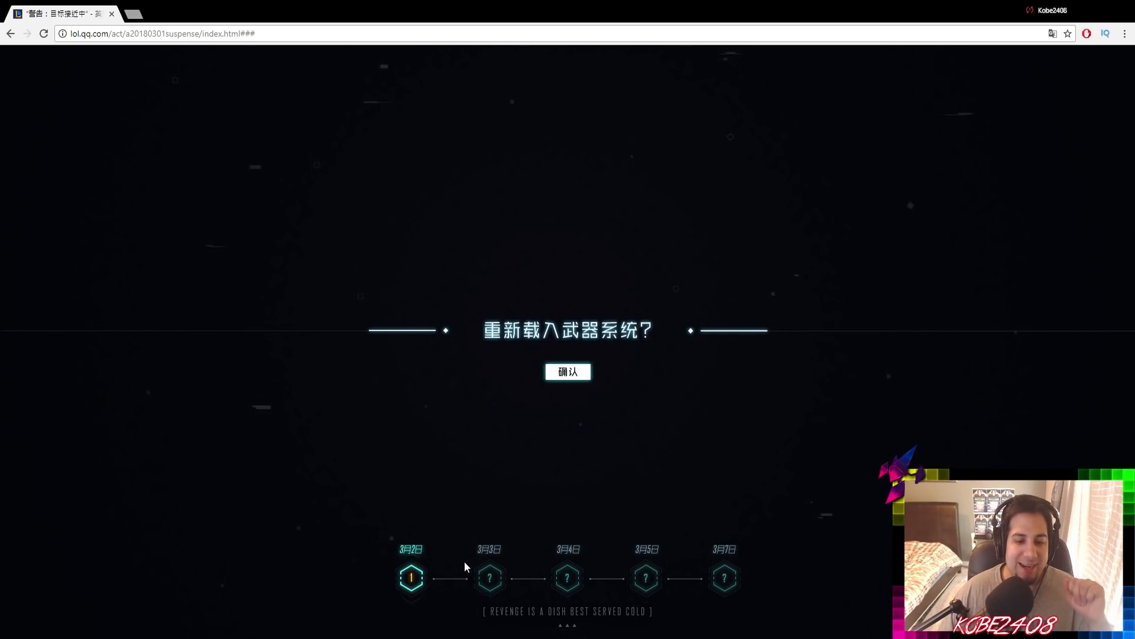
{"action": "mouse_move", "coordinate": [469, 509]}
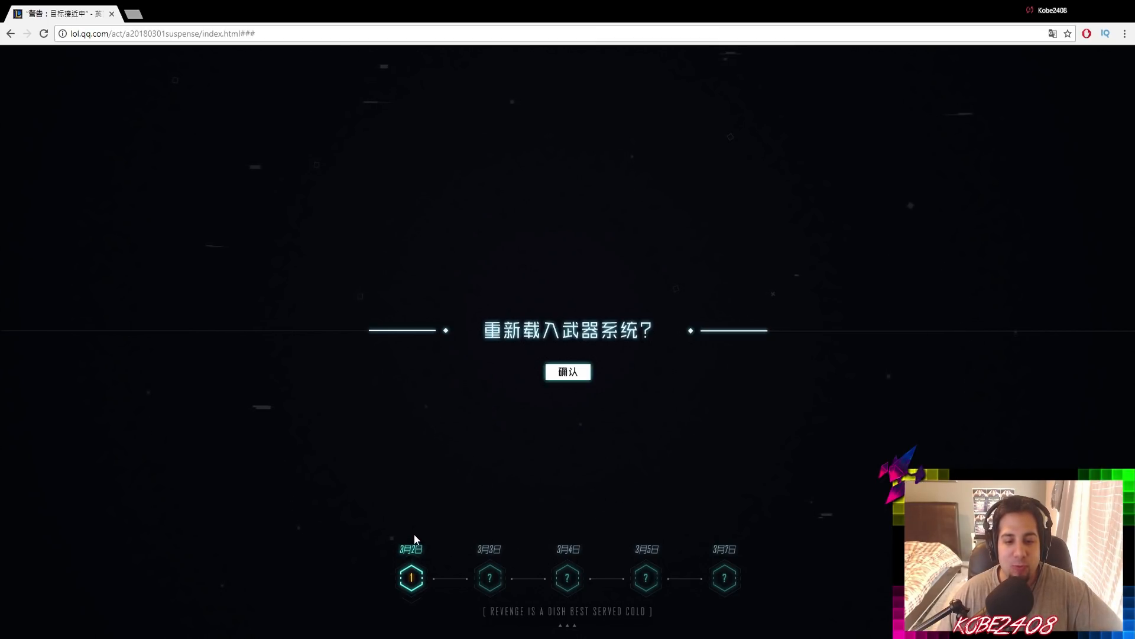
{"action": "mouse_move", "coordinate": [496, 556]}
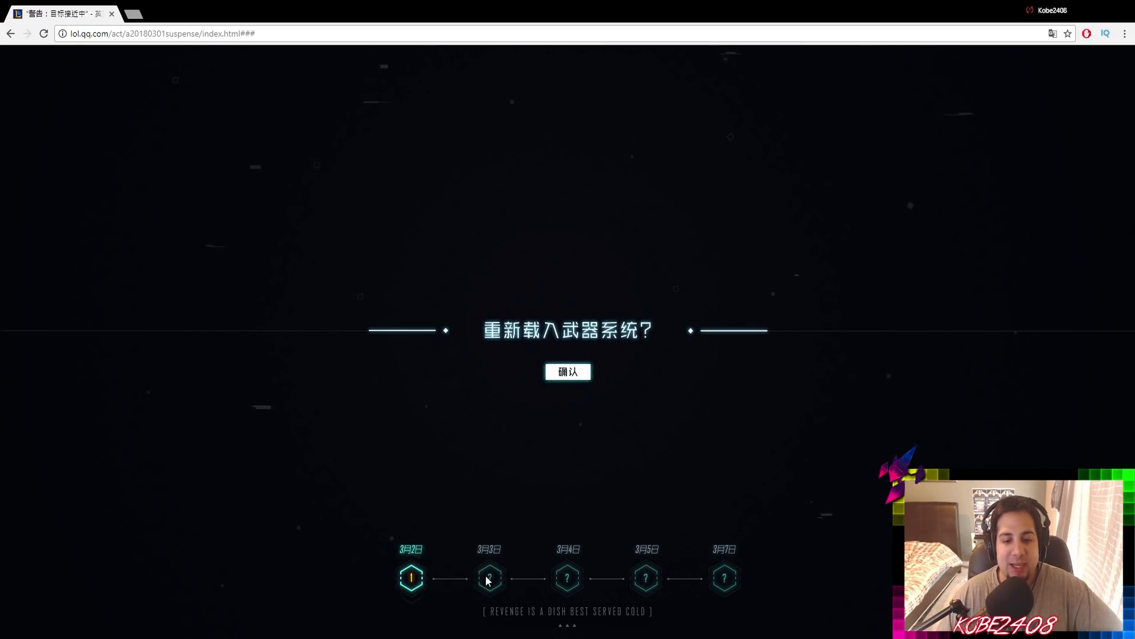
{"action": "mouse_move", "coordinate": [503, 571]}
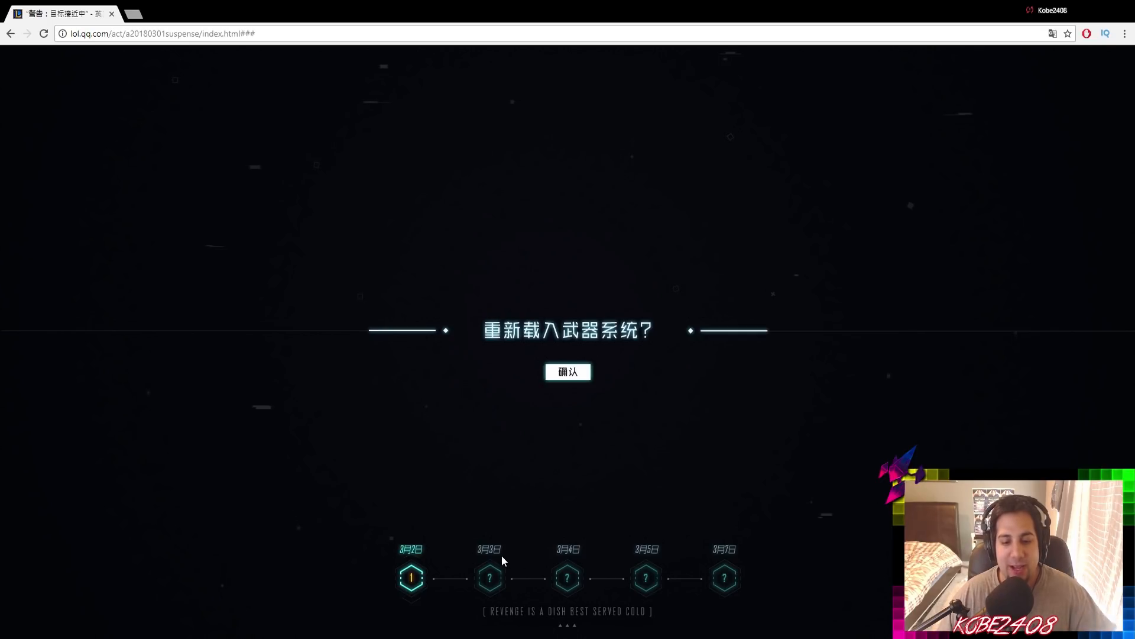
{"action": "mouse_move", "coordinate": [567, 563]}
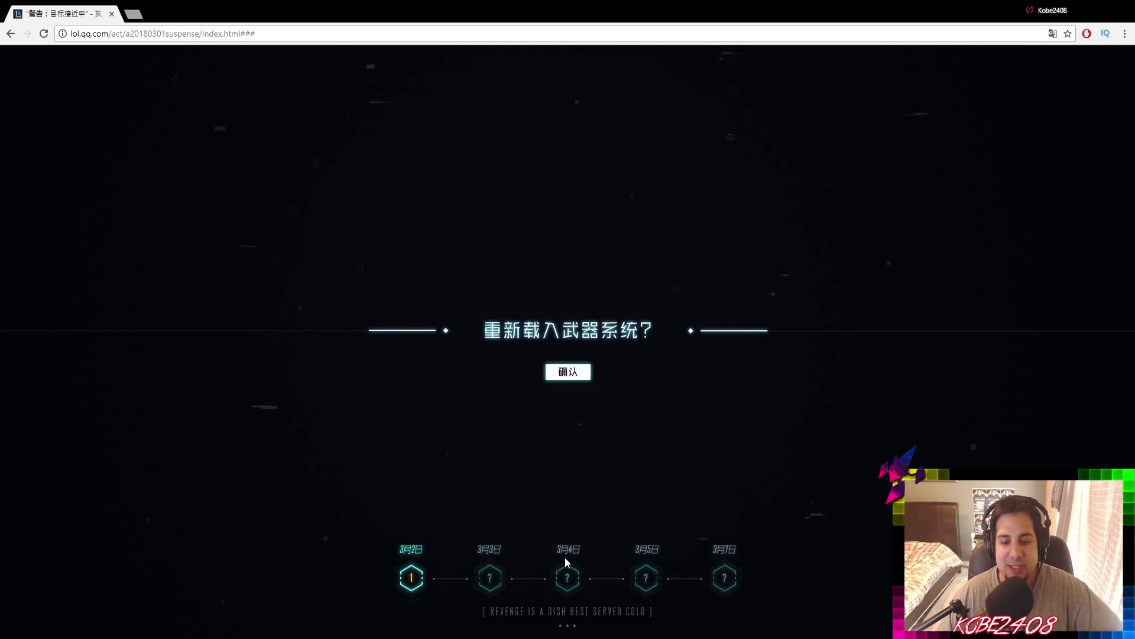
{"action": "mouse_move", "coordinate": [753, 532]}
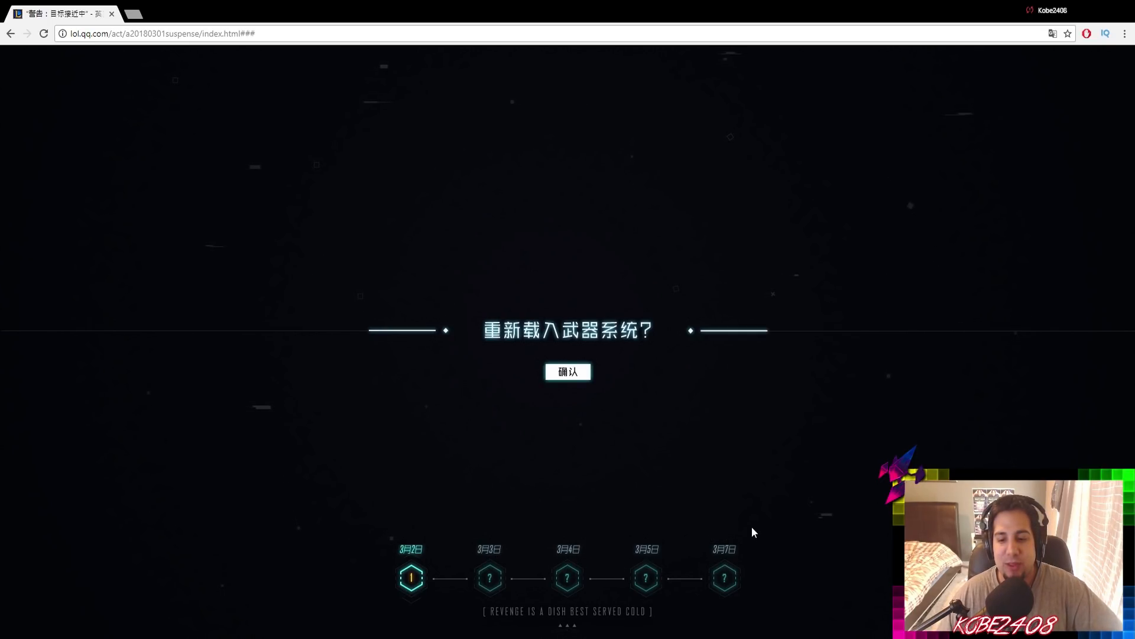
{"action": "mouse_move", "coordinate": [688, 556]}
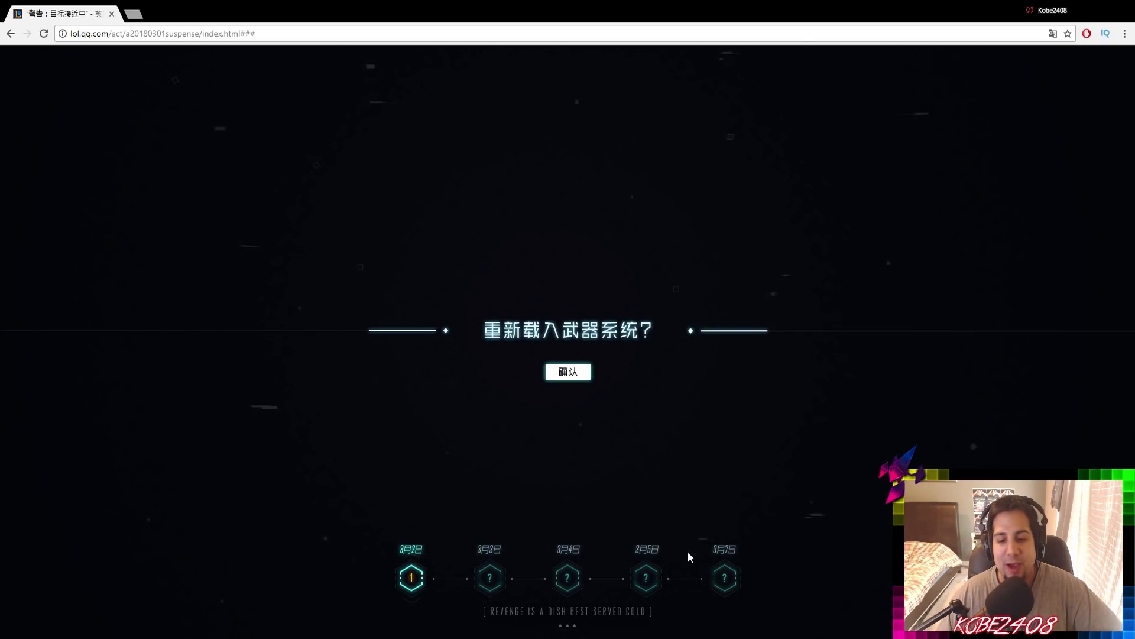
{"action": "mouse_move", "coordinate": [722, 571]}
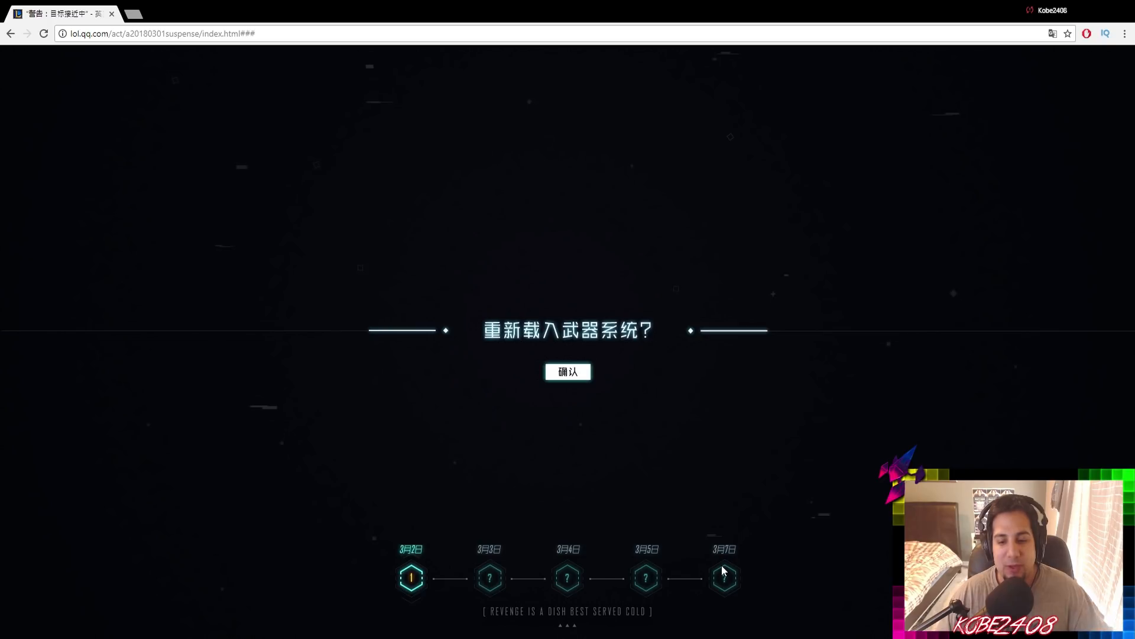
{"action": "mouse_move", "coordinate": [740, 488]}
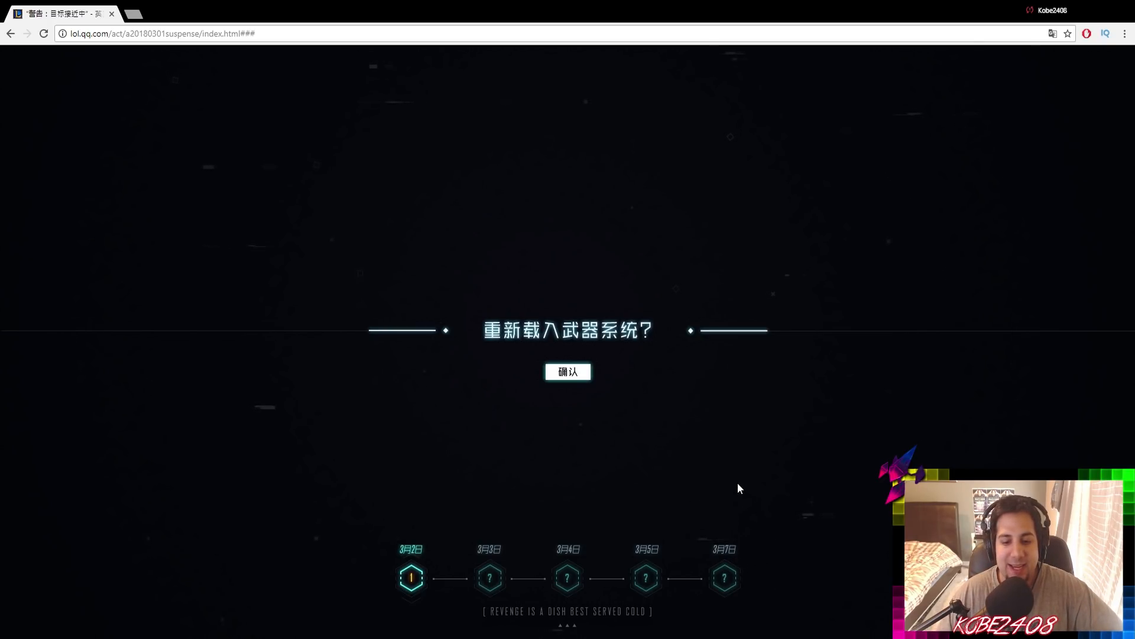
{"action": "mouse_move", "coordinate": [495, 522]}
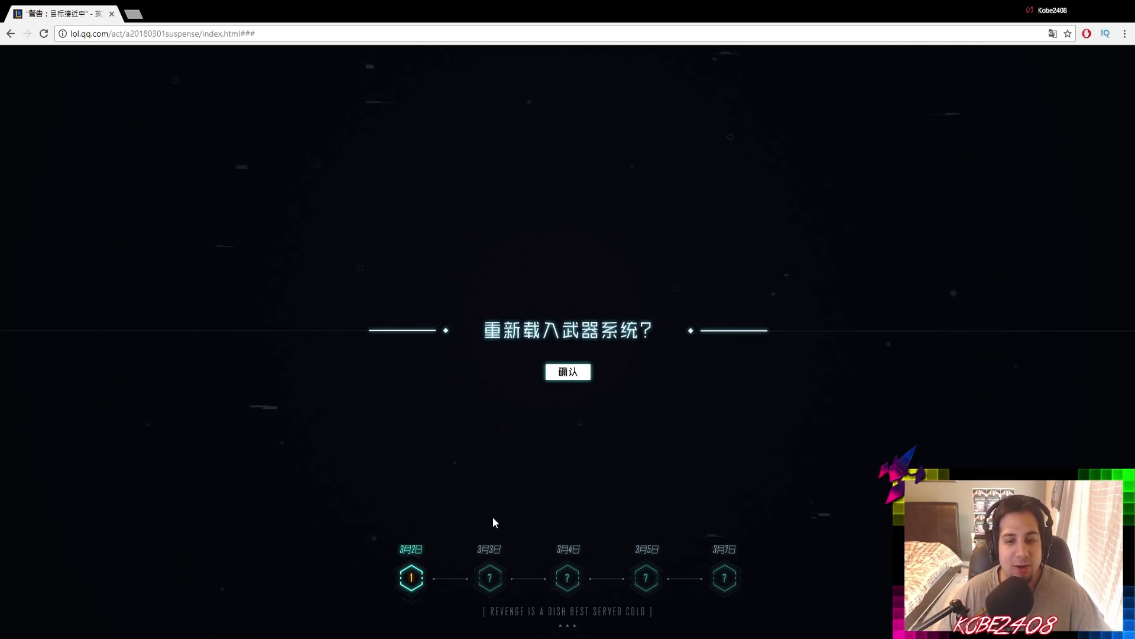
{"action": "mouse_move", "coordinate": [721, 226]}
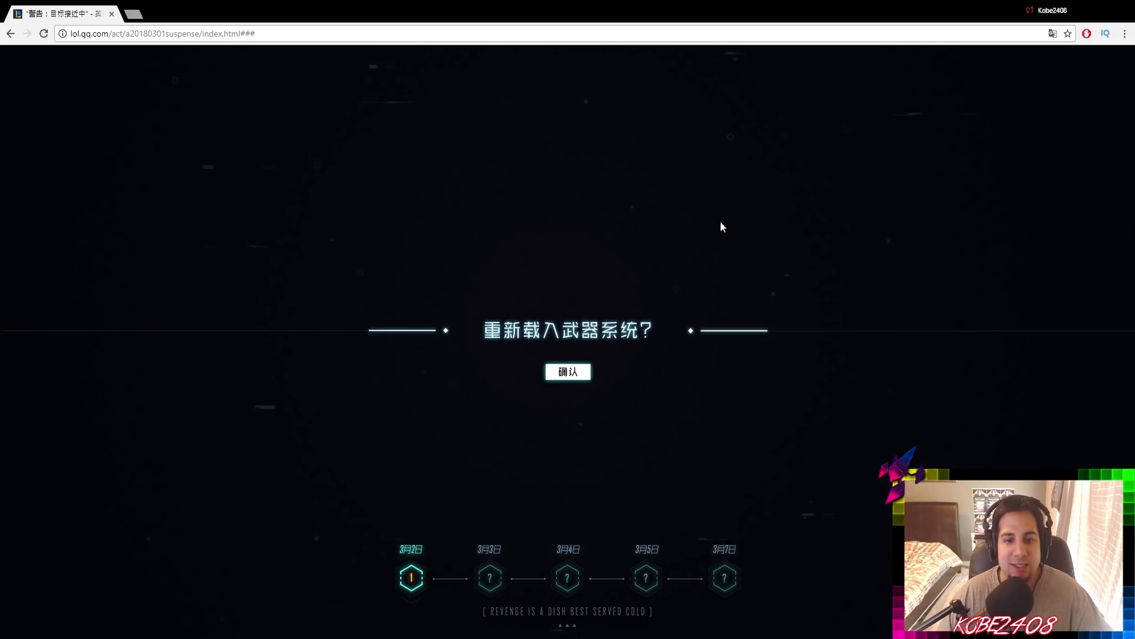
{"action": "mouse_move", "coordinate": [411, 578]}
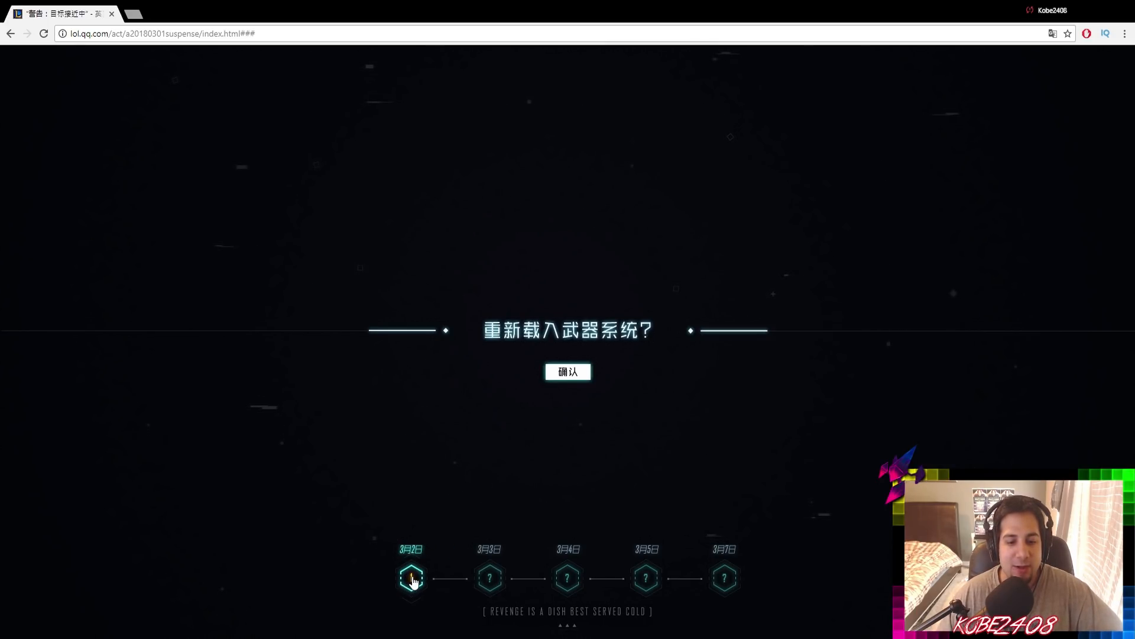
{"action": "right_click", "coordinate": [412, 578]}
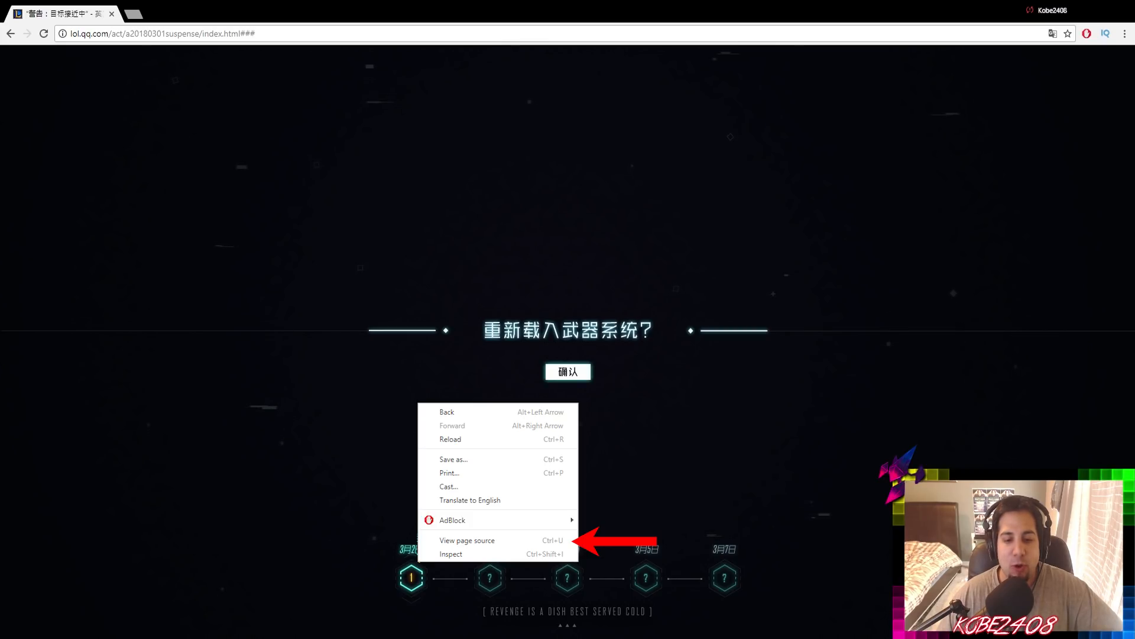
View the teaser page's HTML source and scroll to its closing tags and scripts
{"action": "left_click", "coordinate": [467, 540]}
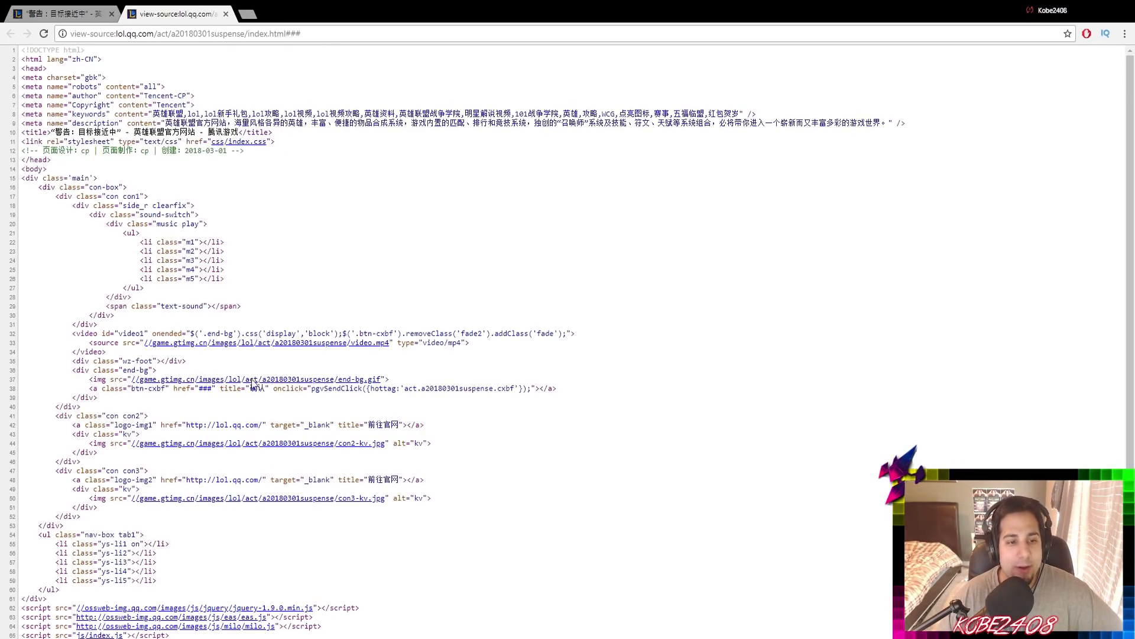
{"action": "scroll", "scroll_direction": "down", "scroll_amount": 3}
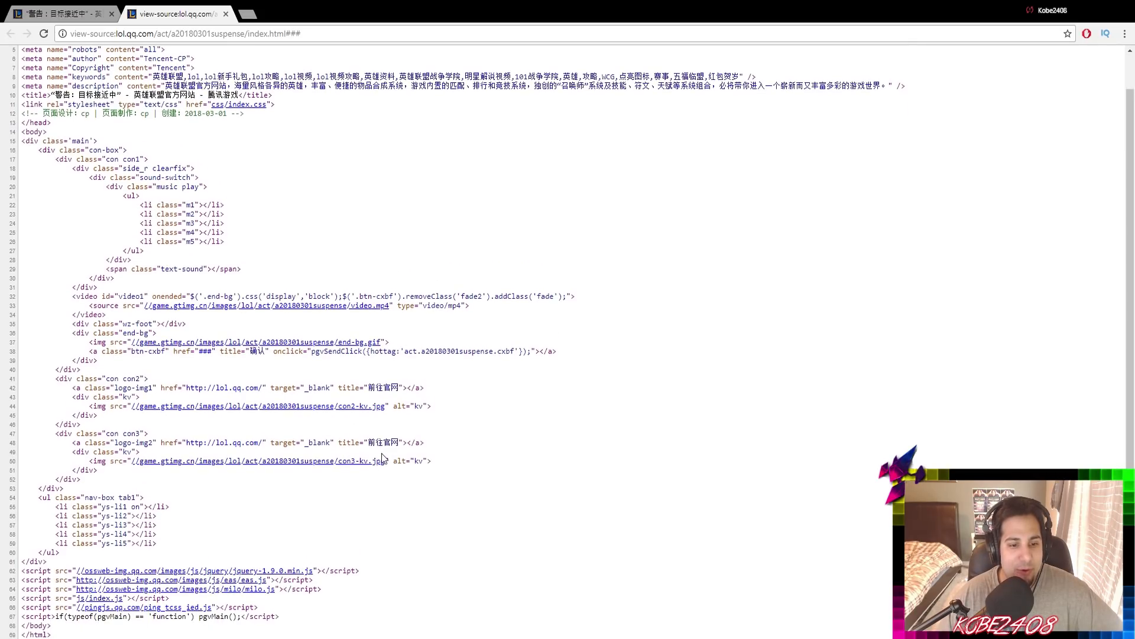
{"action": "mouse_move", "coordinate": [391, 405]}
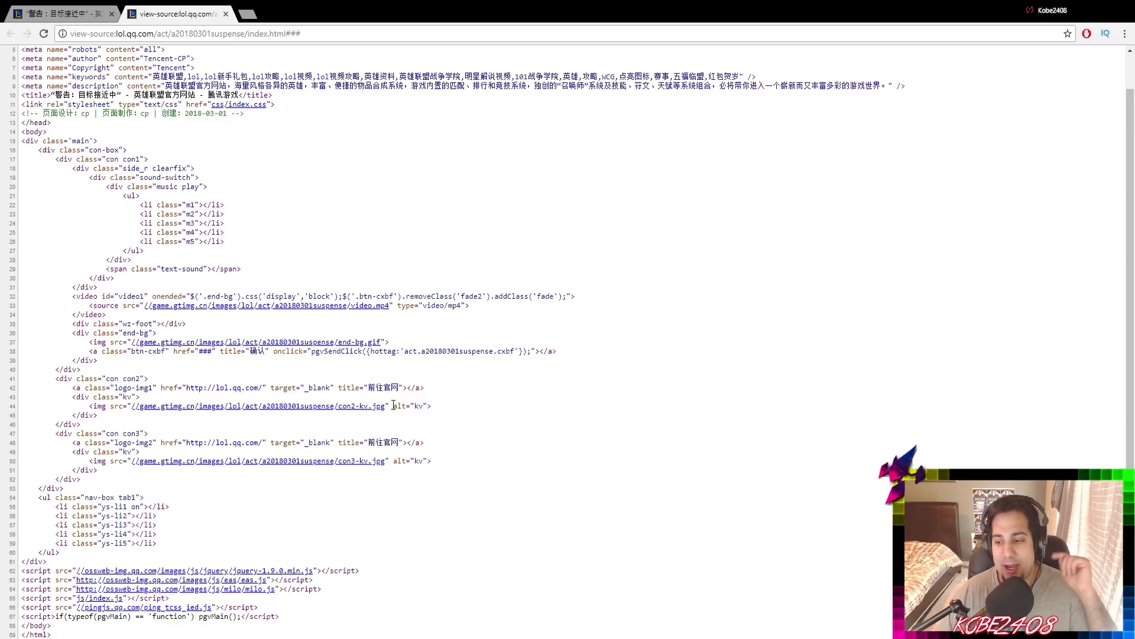
{"action": "mouse_move", "coordinate": [330, 458]}
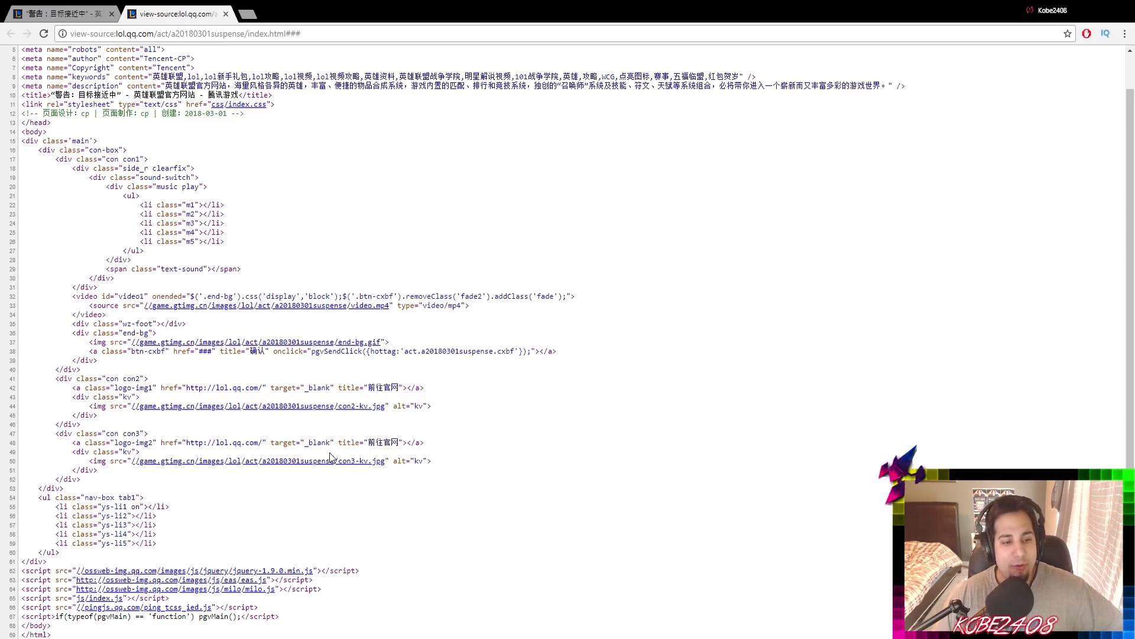
{"action": "mouse_move", "coordinate": [321, 420]}
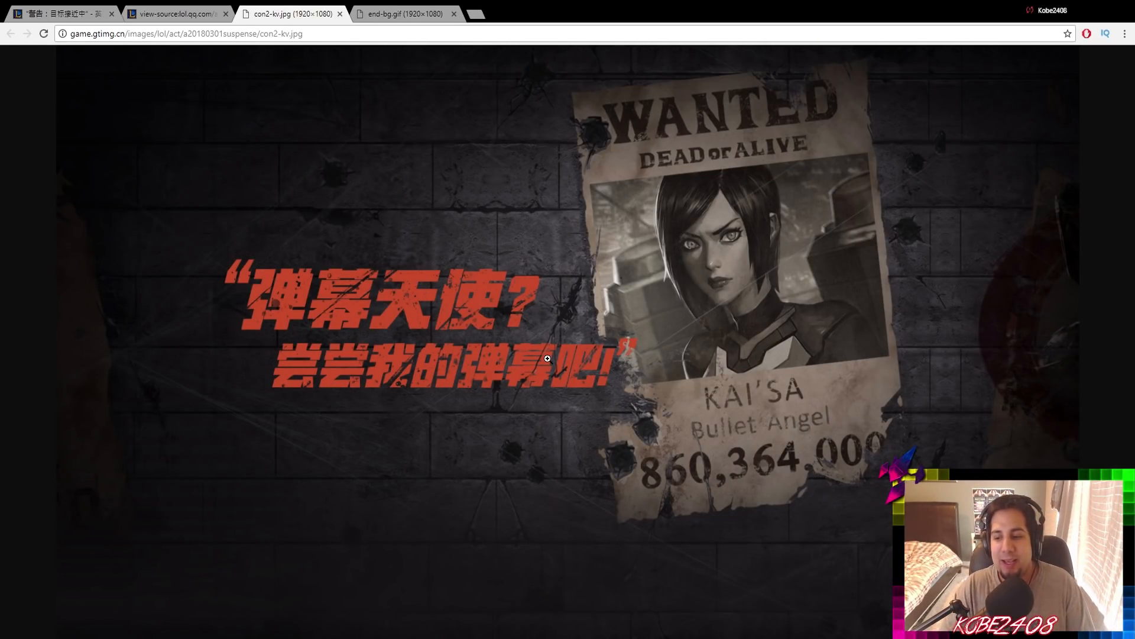
{"action": "mouse_move", "coordinate": [724, 222]}
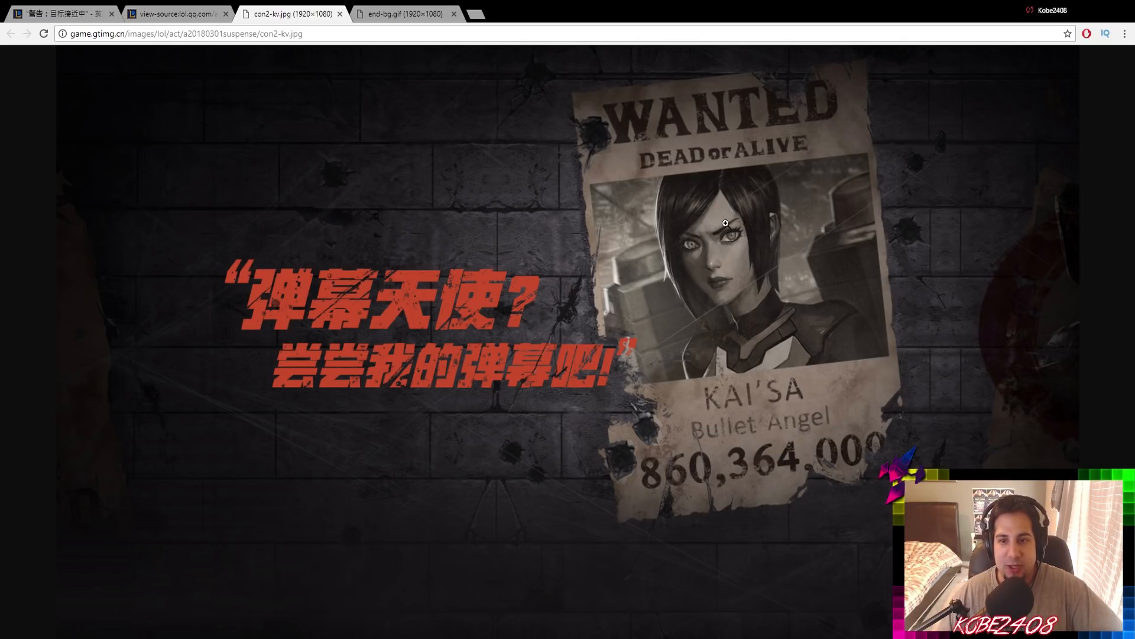
{"action": "mouse_move", "coordinate": [814, 439]}
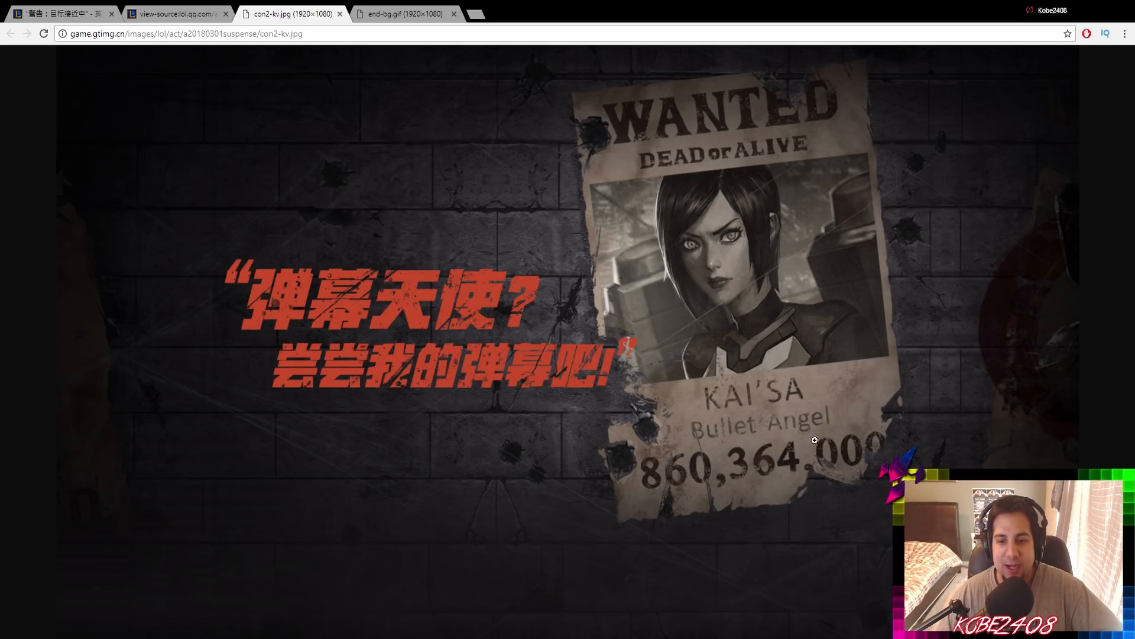
{"action": "mouse_move", "coordinate": [697, 349]}
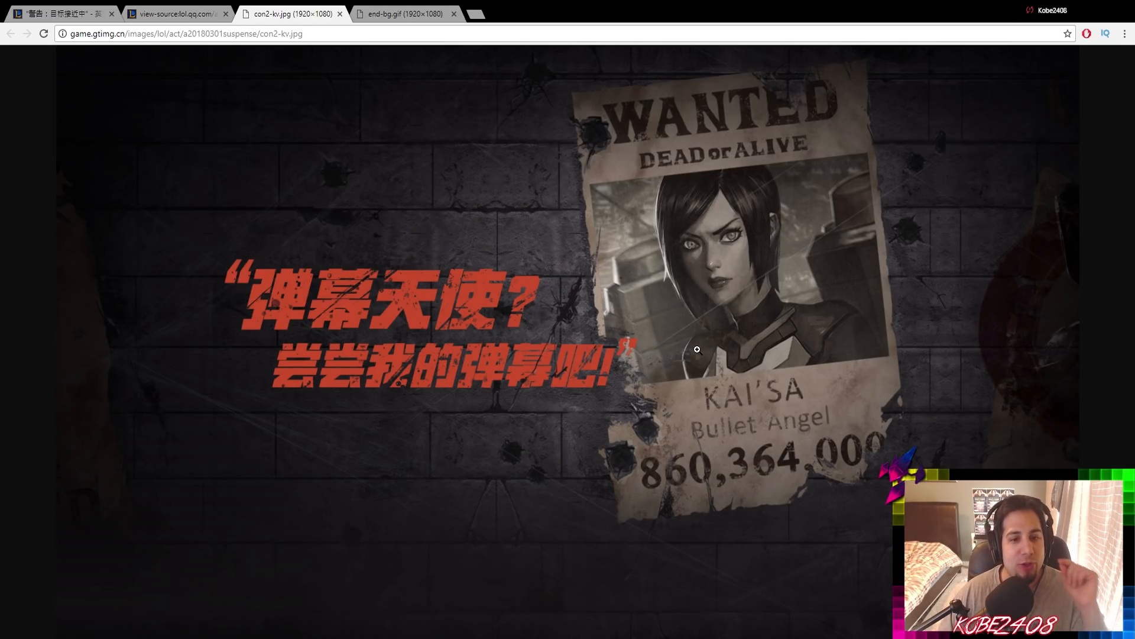
{"action": "mouse_move", "coordinate": [697, 317]}
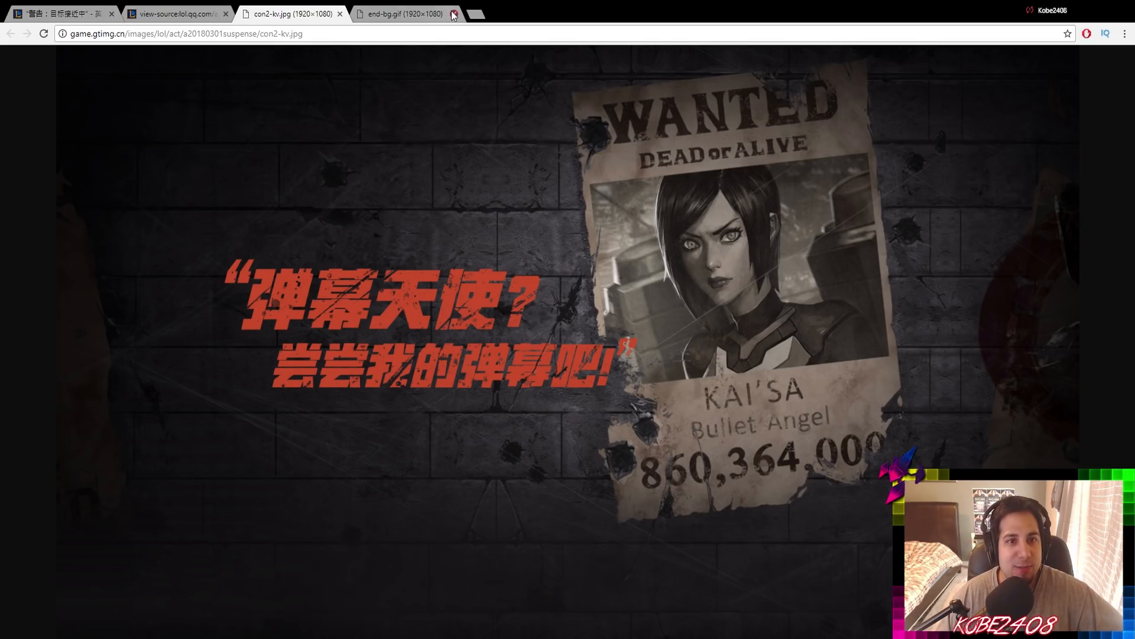
Open con3-kv.jpg from the view-source tab to see the burning wanted poster
{"action": "left_click", "coordinate": [174, 13]}
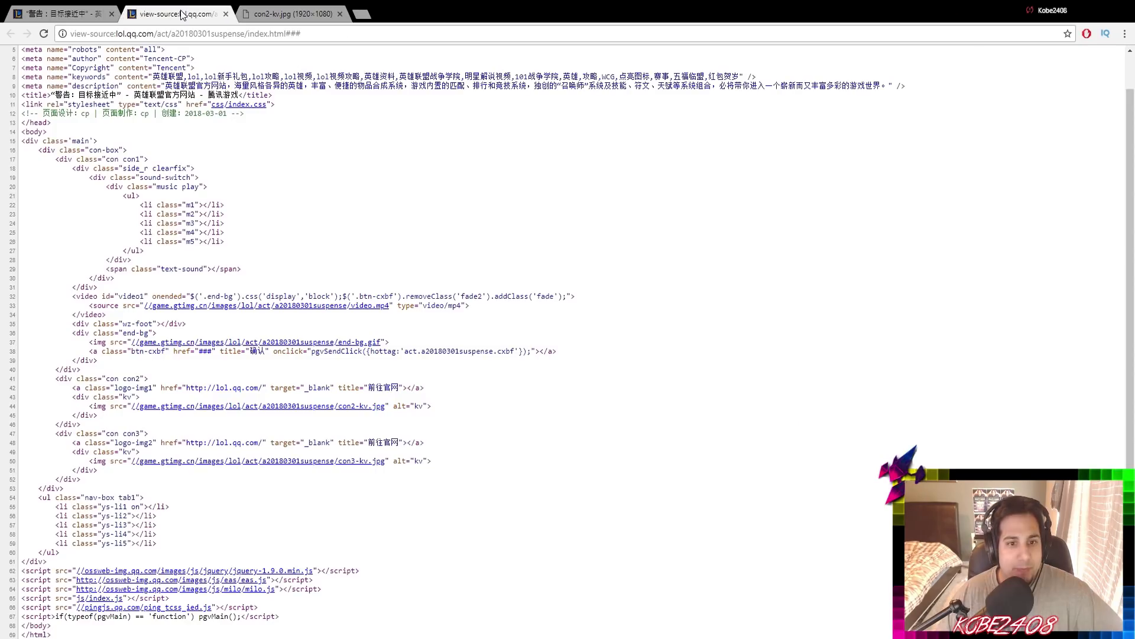
{"action": "mouse_move", "coordinate": [323, 463]}
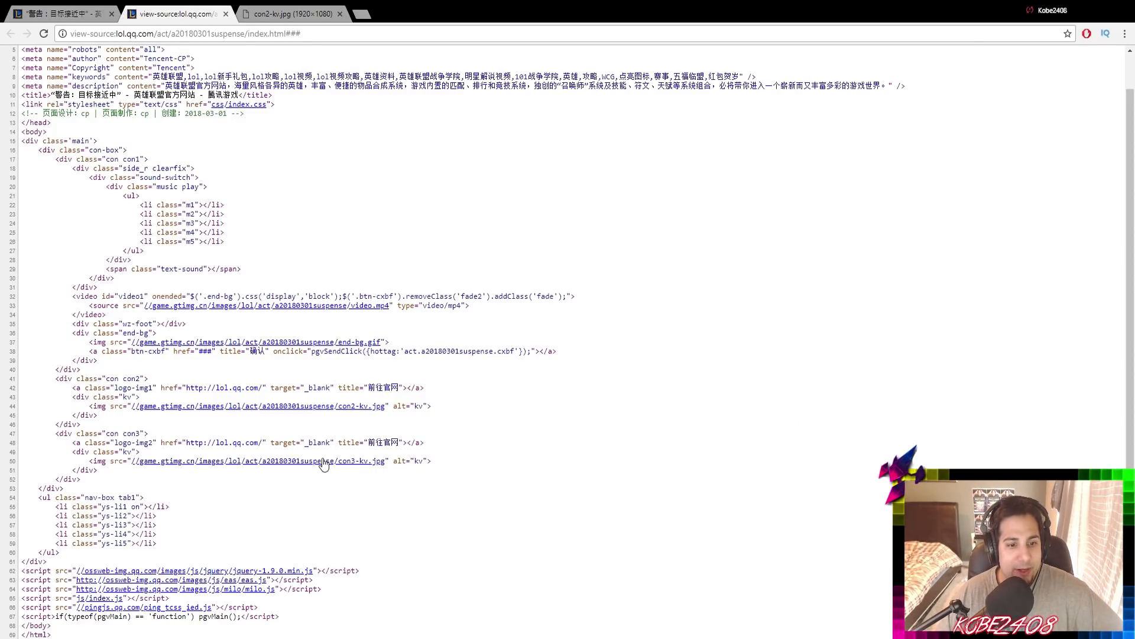
{"action": "left_click", "coordinate": [257, 460]}
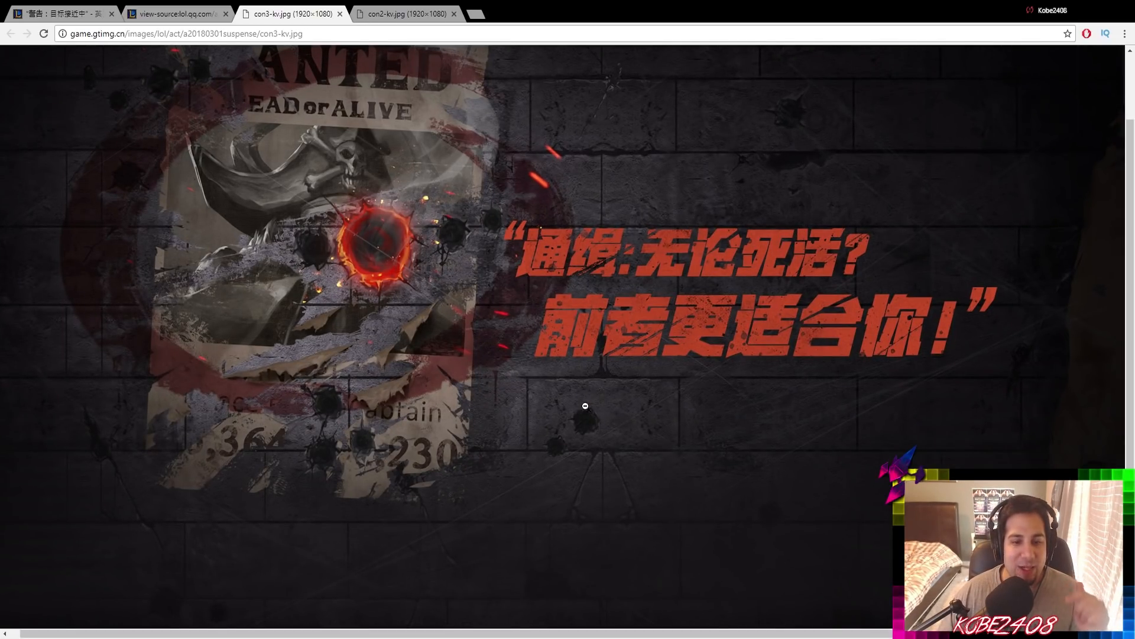
{"action": "scroll", "scroll_direction": "up", "scroll_amount": 3}
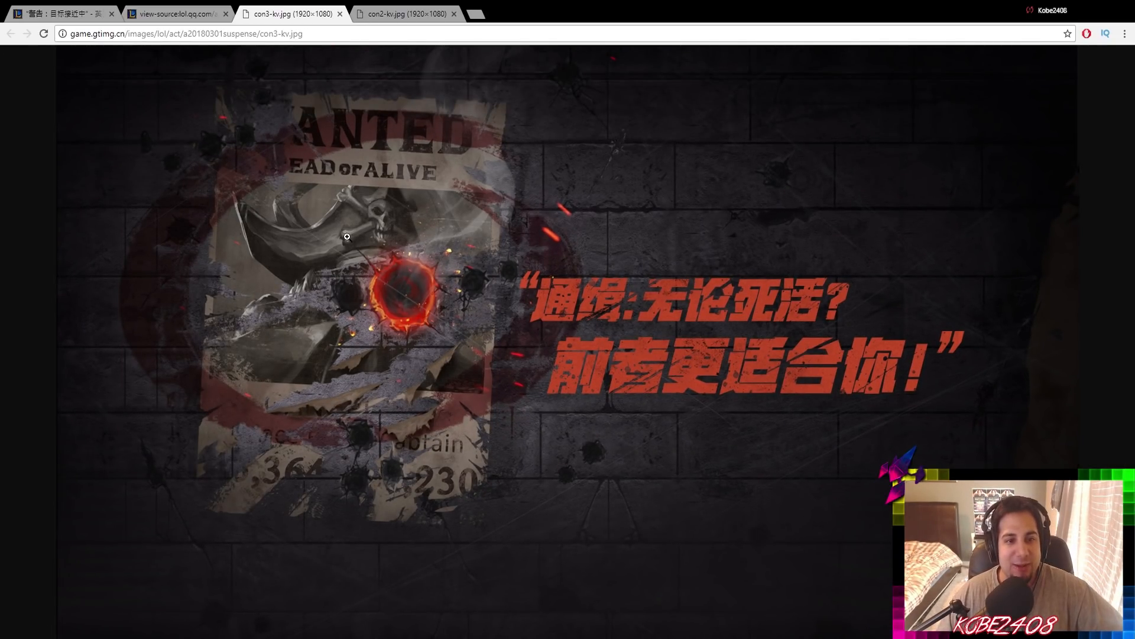
{"action": "mouse_move", "coordinate": [453, 231]}
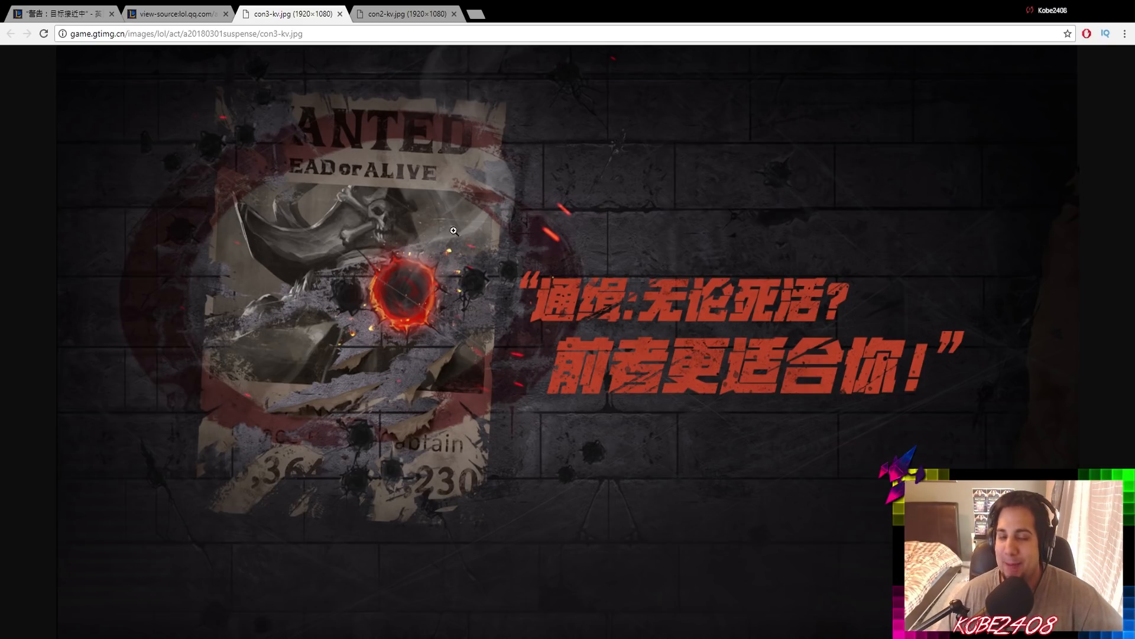
{"action": "mouse_move", "coordinate": [297, 231]}
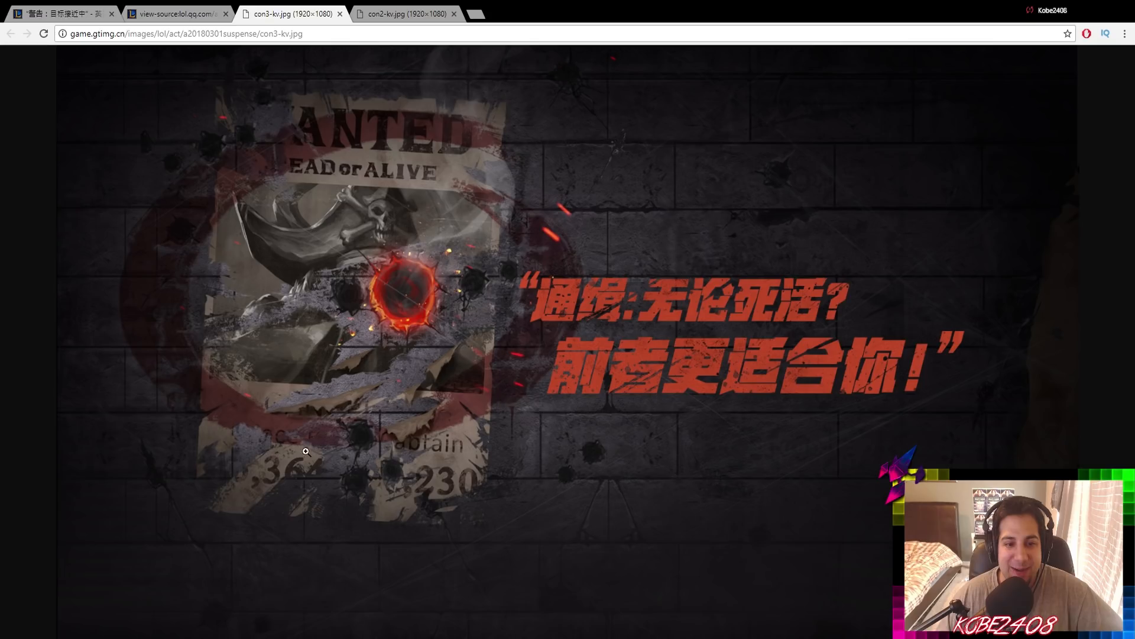
{"action": "mouse_move", "coordinate": [384, 327]}
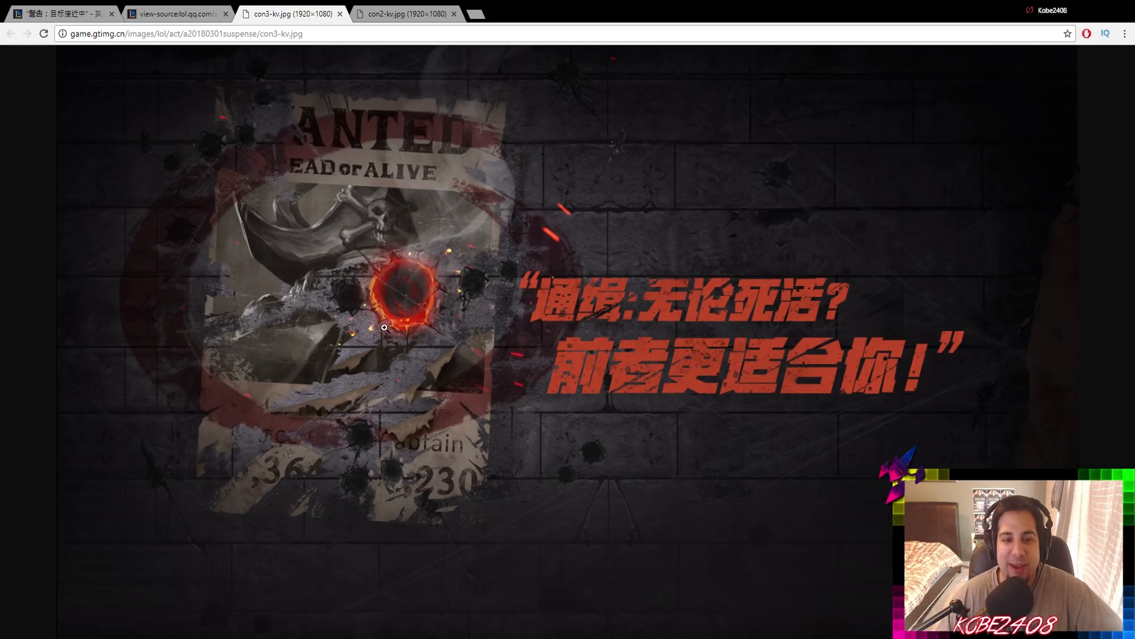
{"action": "mouse_move", "coordinate": [364, 132]}
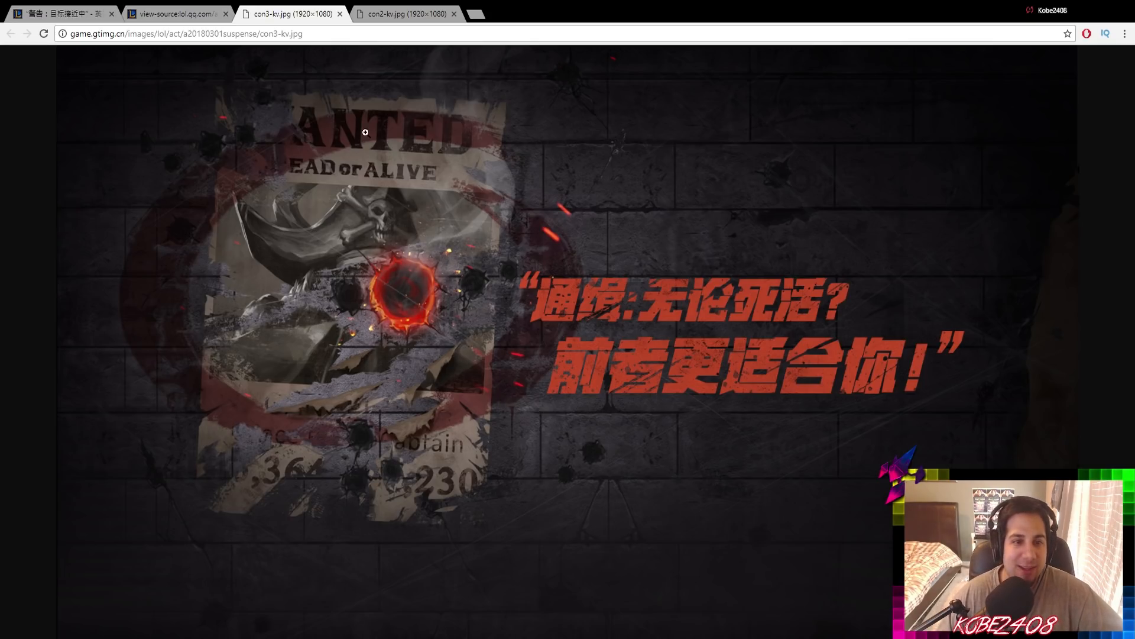
{"action": "mouse_move", "coordinate": [410, 270]}
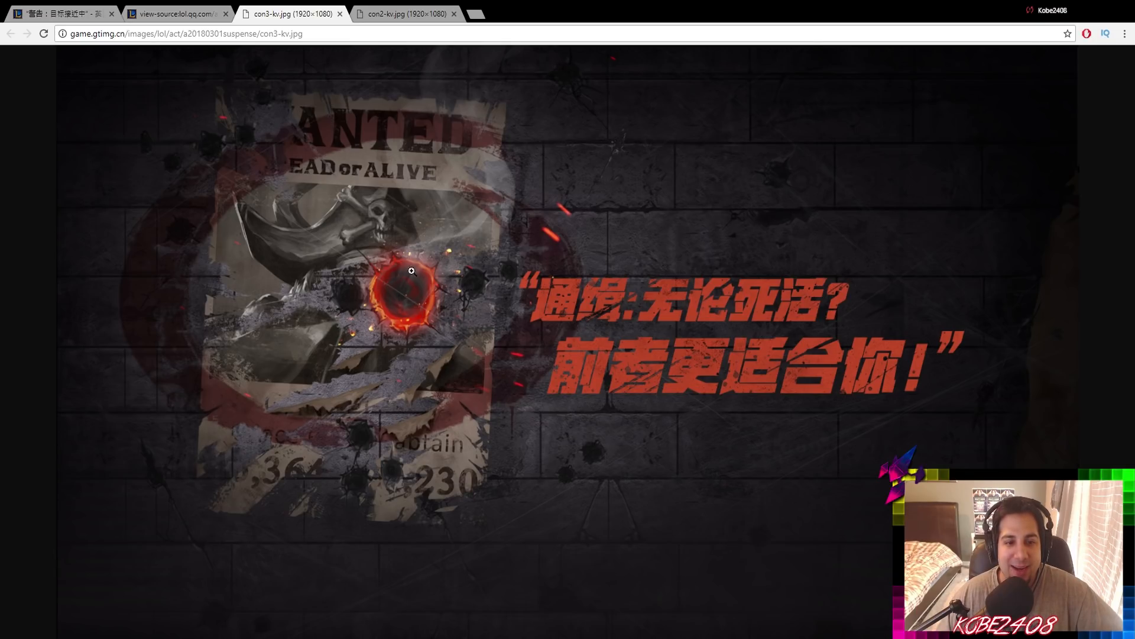
{"action": "mouse_move", "coordinate": [329, 263]}
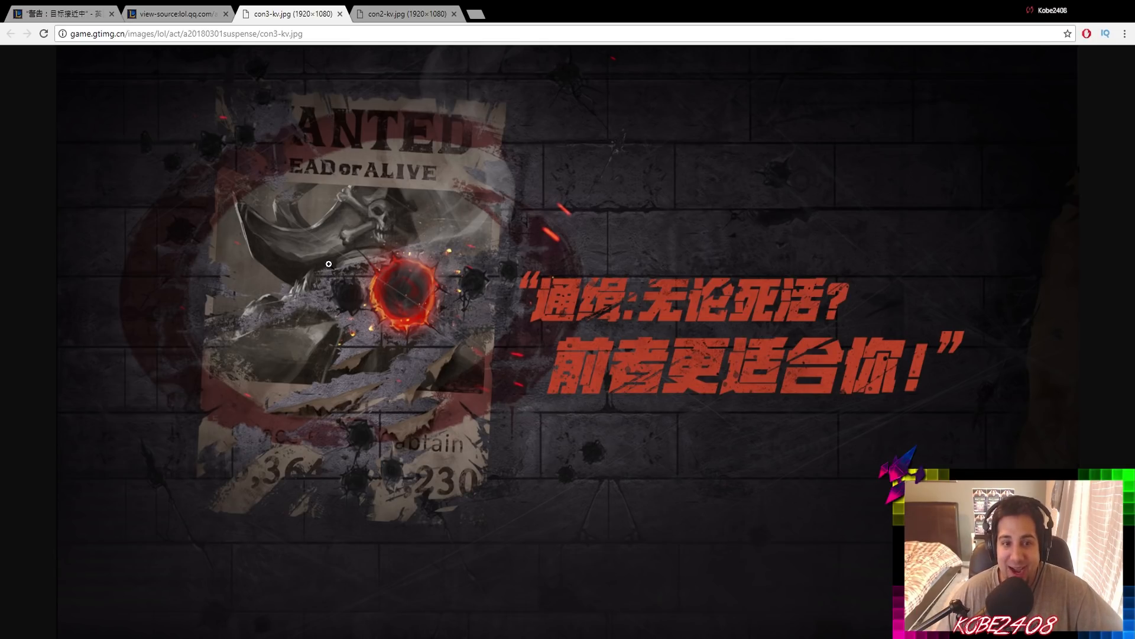
{"action": "mouse_move", "coordinate": [357, 277]}
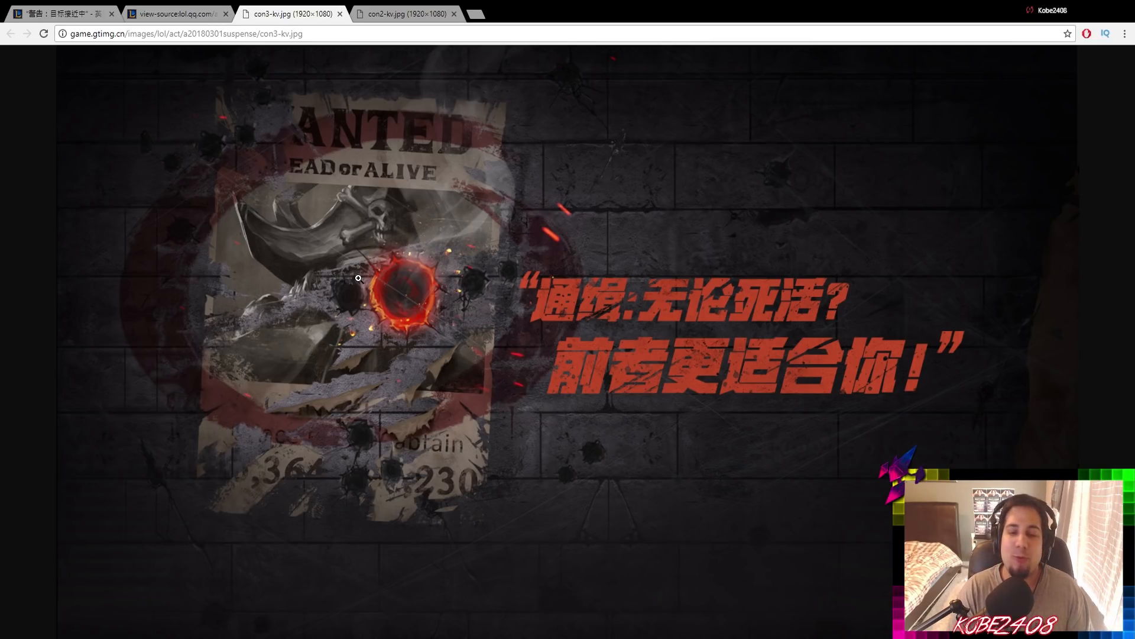
{"action": "mouse_move", "coordinate": [461, 467]}
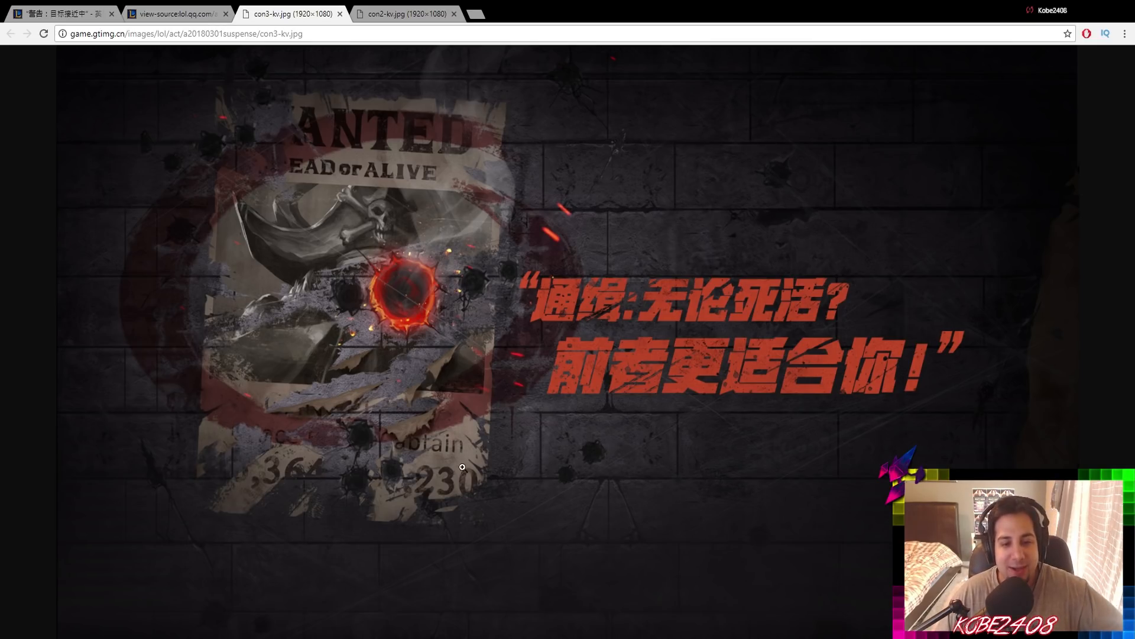
{"action": "mouse_move", "coordinate": [538, 453]}
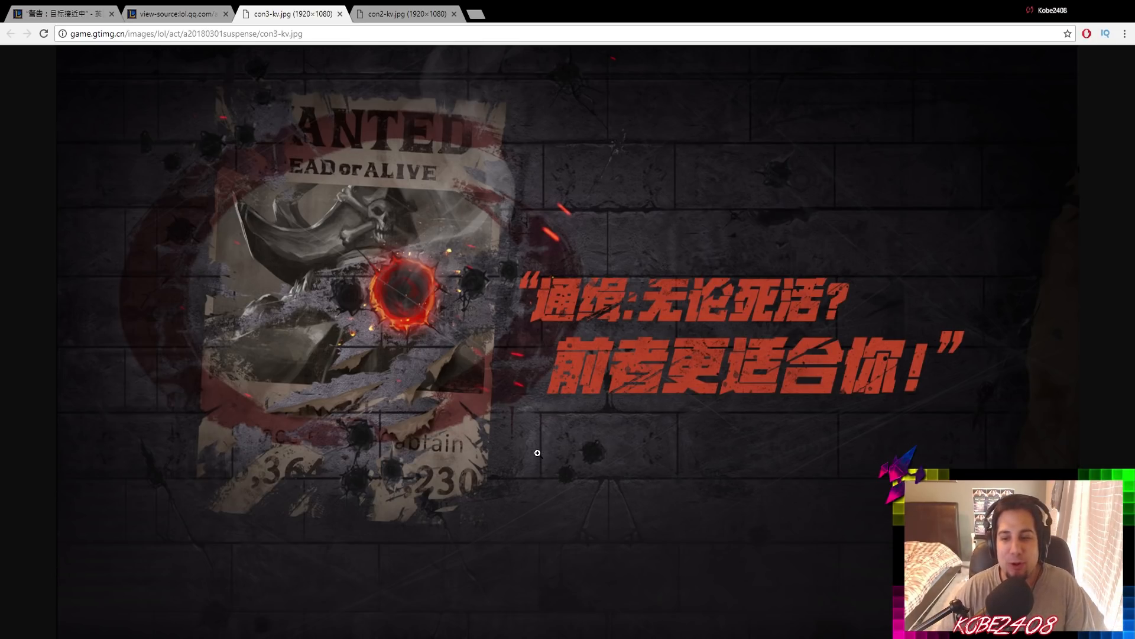
{"action": "mouse_move", "coordinate": [545, 479]}
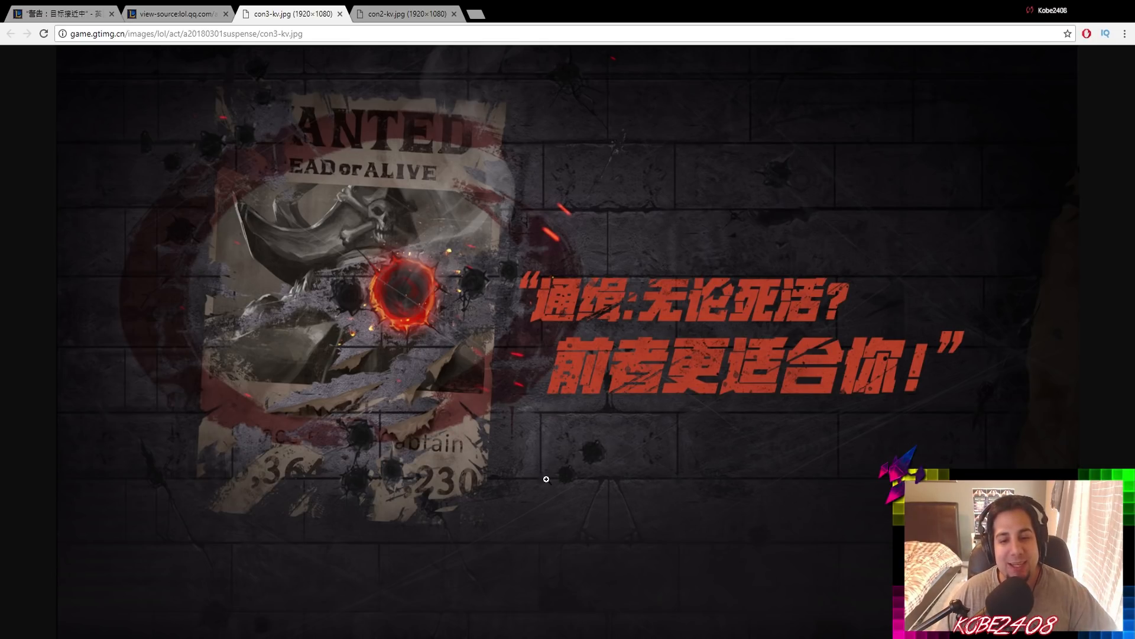
{"action": "mouse_move", "coordinate": [573, 538]}
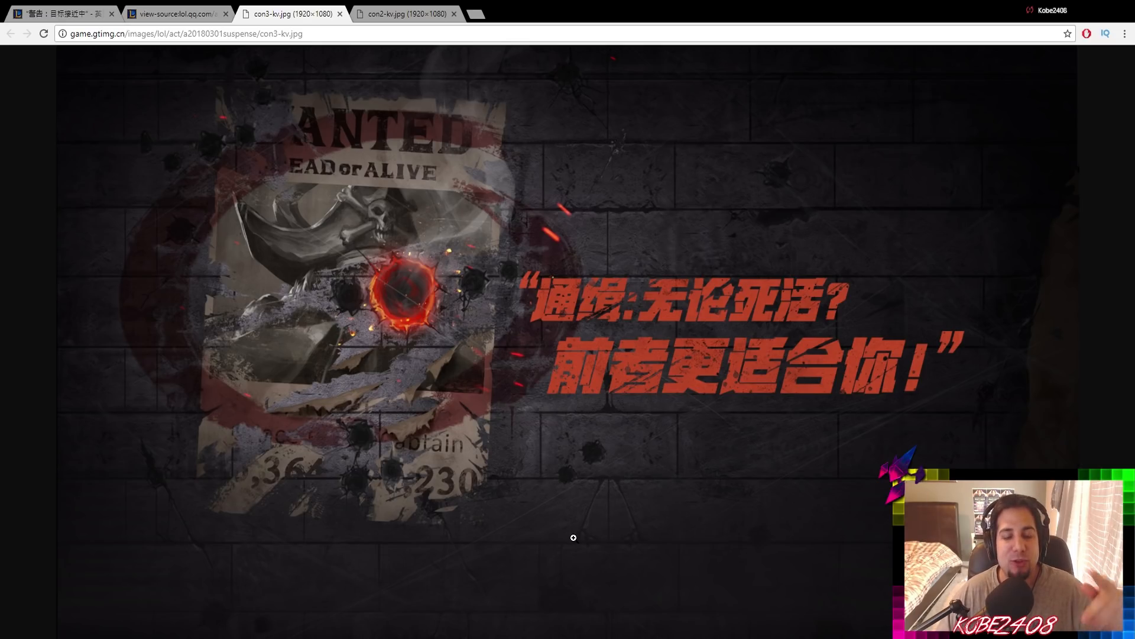